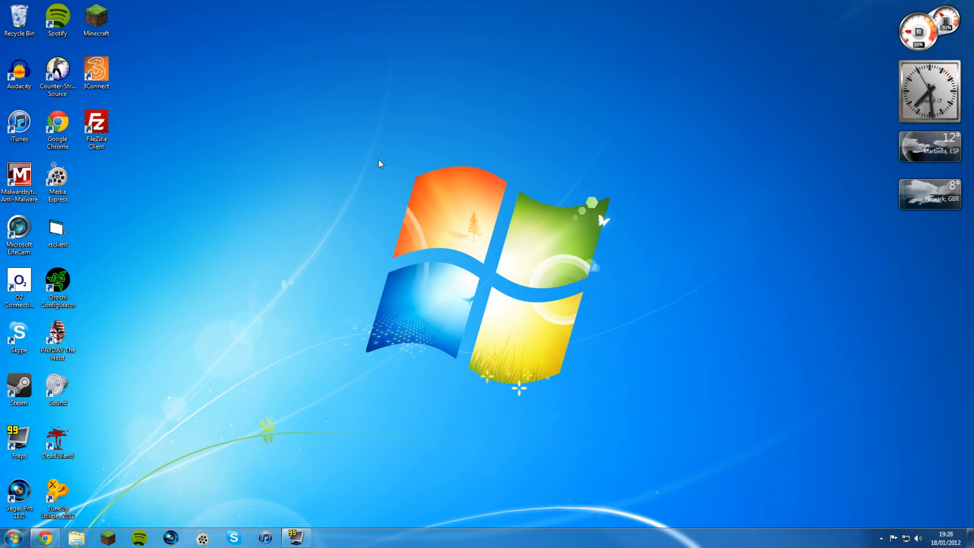
pyautogui.moveTo(384, 298)
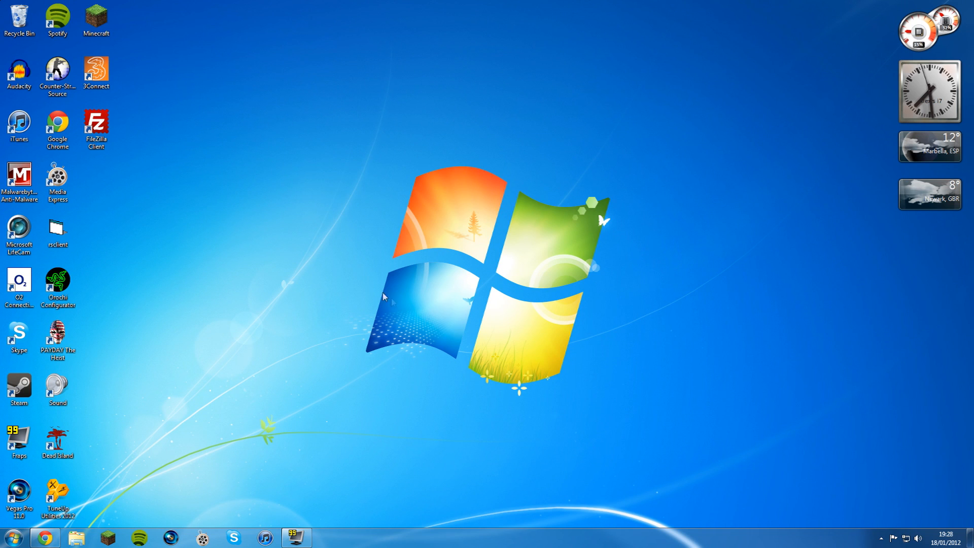
pyautogui.moveTo(692, 416)
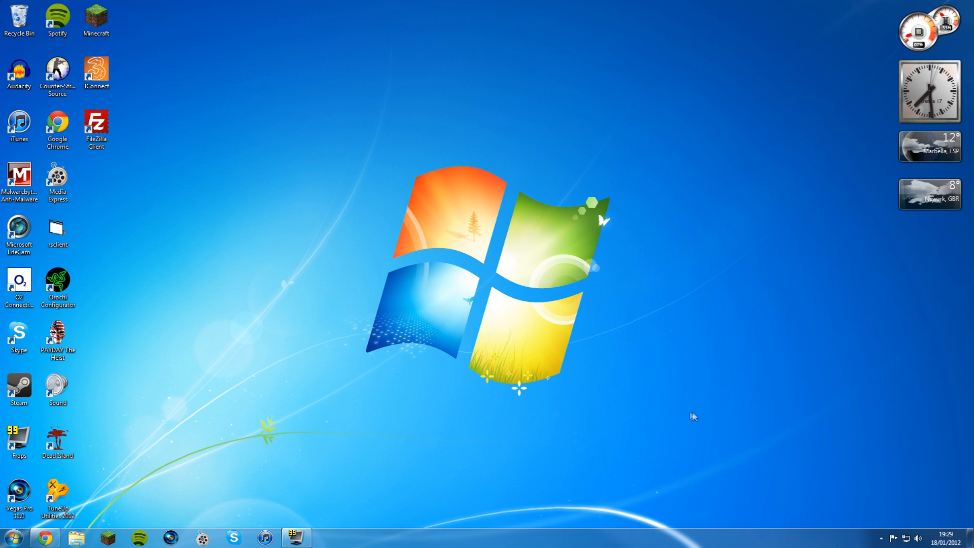
pyautogui.moveTo(562, 333)
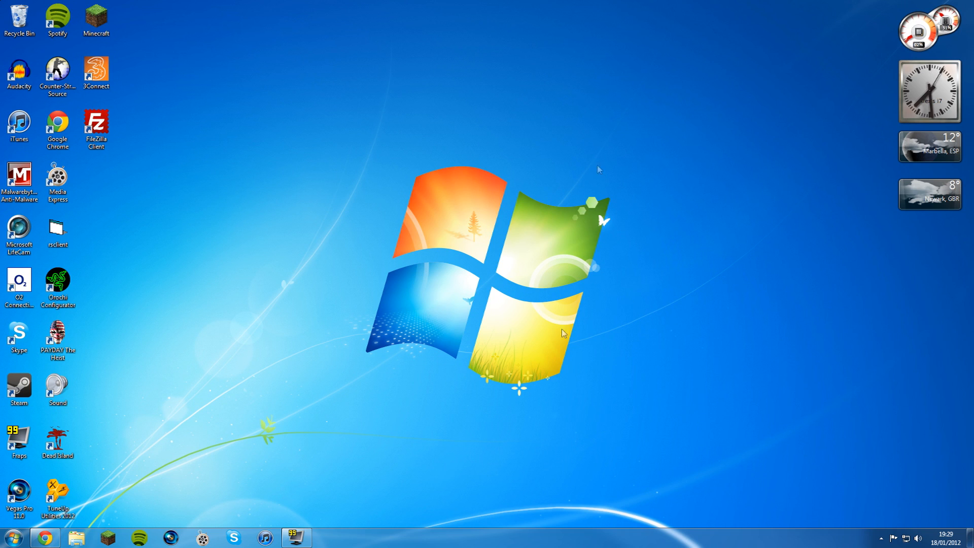
pyautogui.moveTo(444, 249)
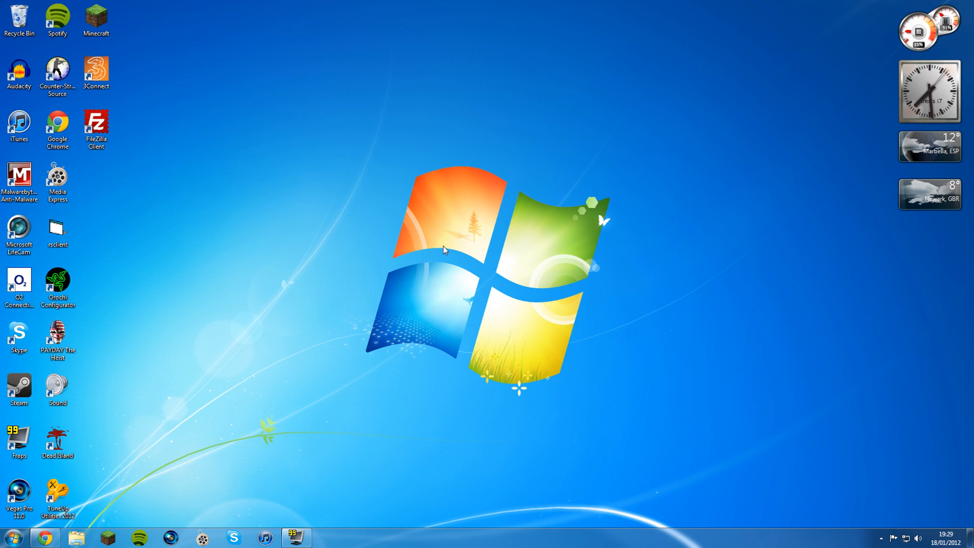
pyautogui.moveTo(443, 246)
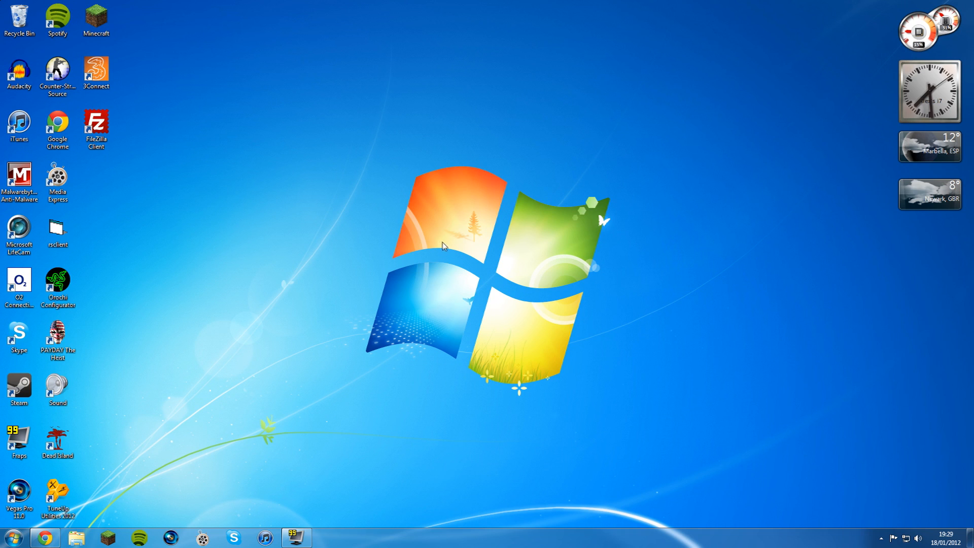
pyautogui.moveTo(178, 461)
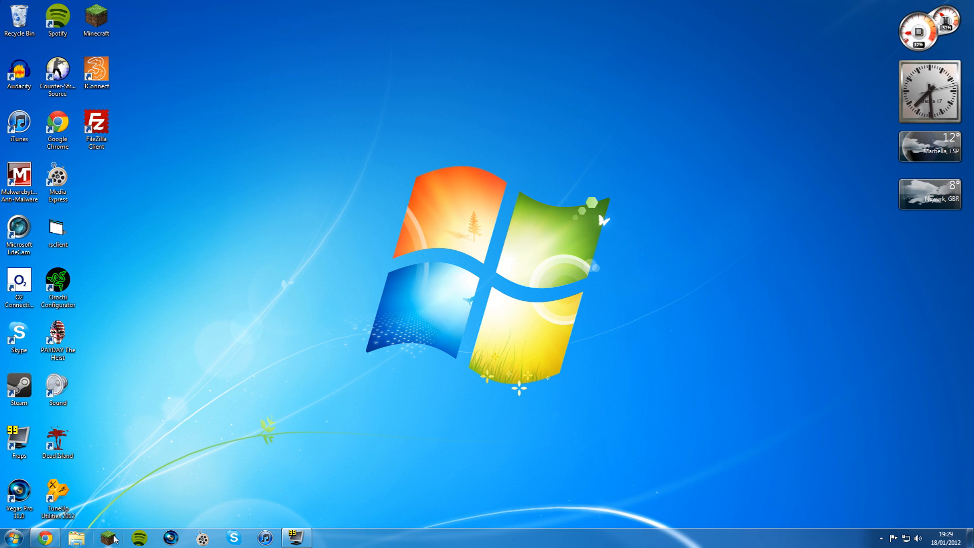
pyautogui.moveTo(115, 536)
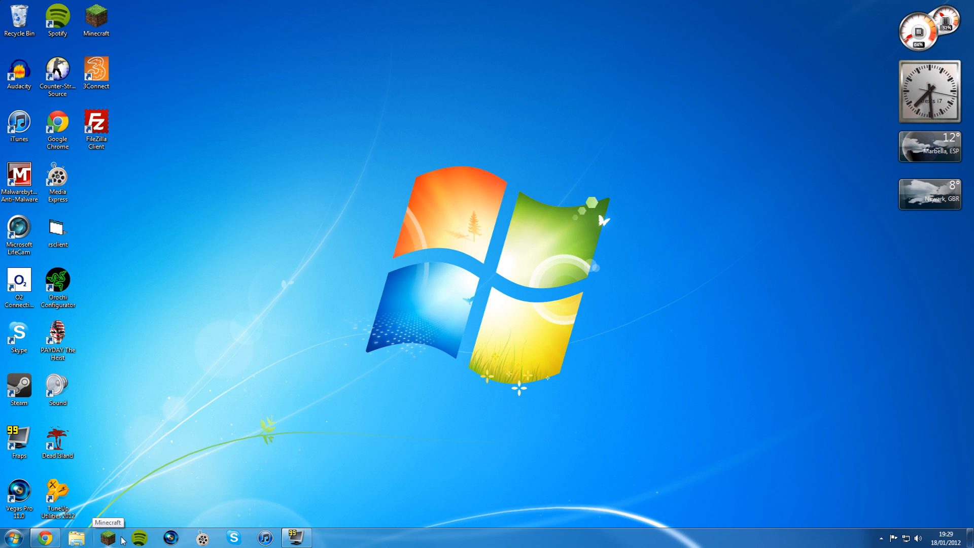
pyautogui.moveTo(166, 503)
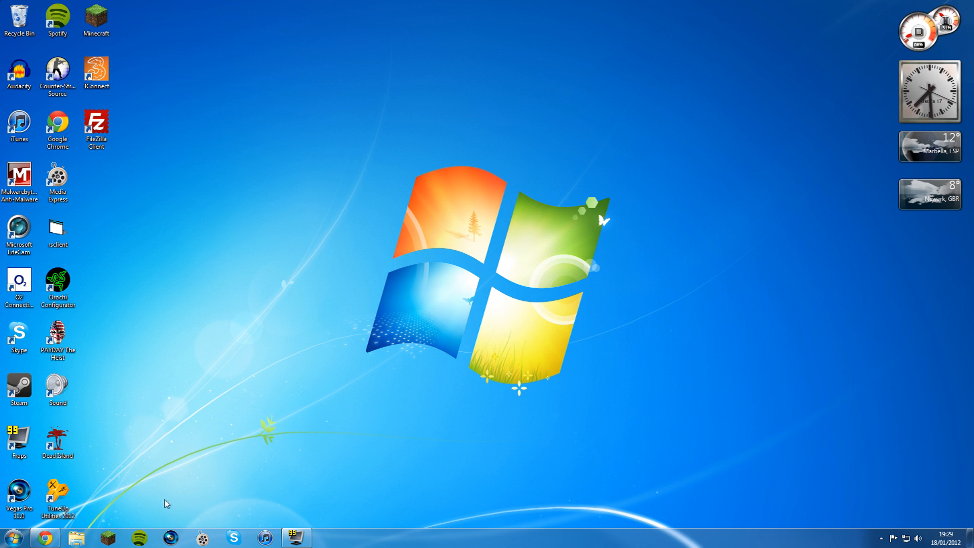
# - Open the Minecraft launcher, check its options, and log in
pyautogui.doubleClick(95, 15)
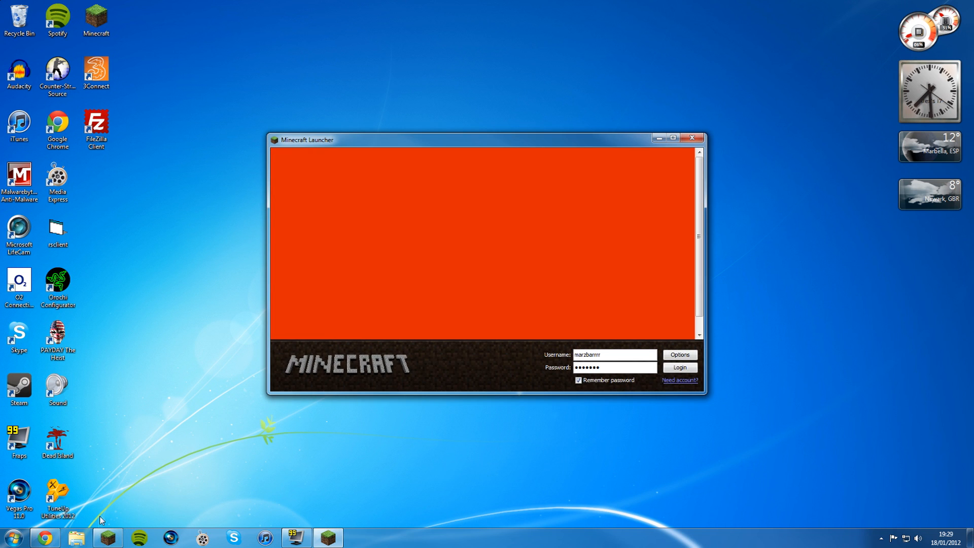
pyautogui.click(681, 354)
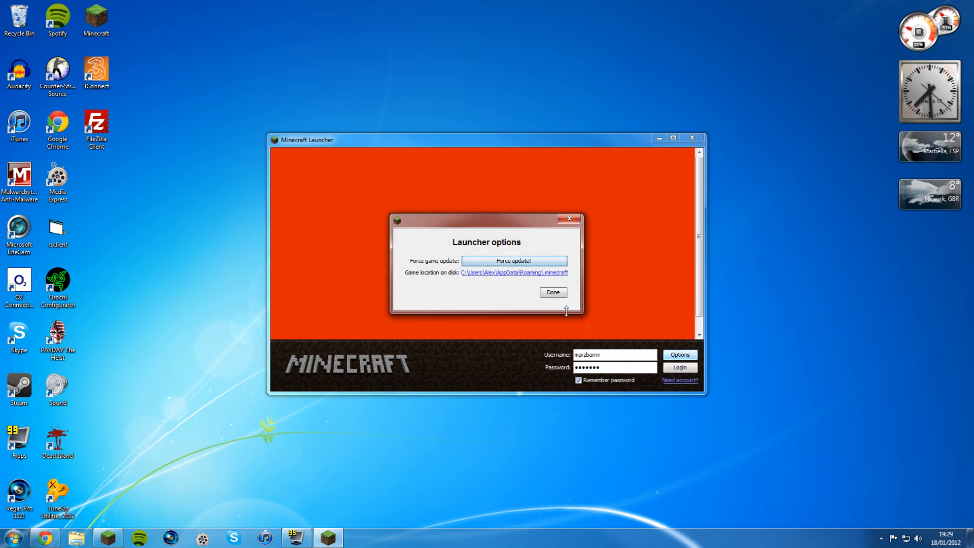
pyautogui.click(553, 293)
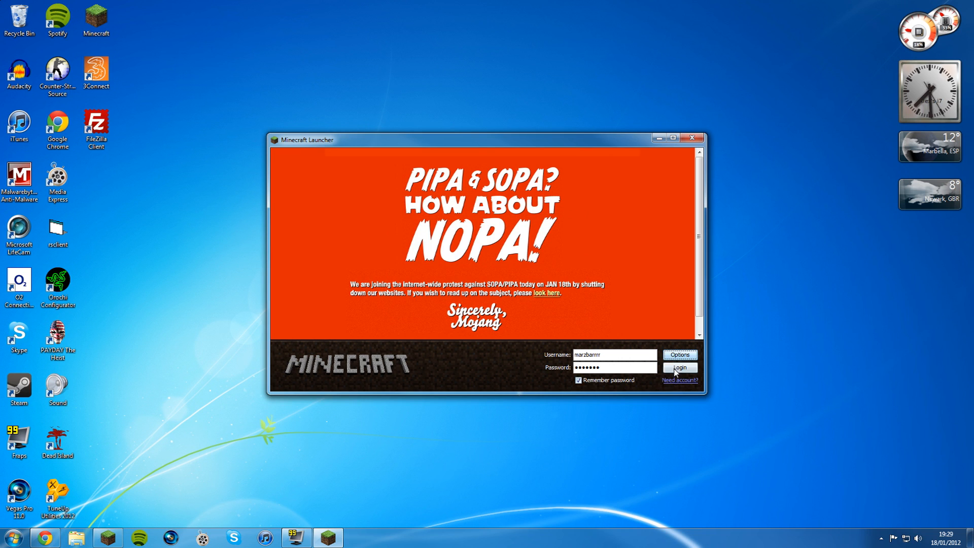
pyautogui.click(680, 368)
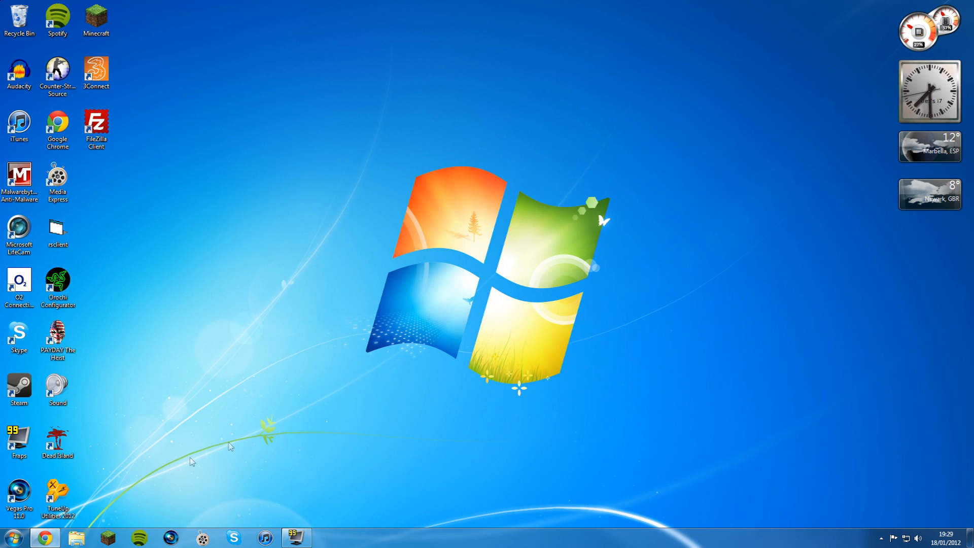
# - Search Google for 'cjb mods' and download CJB Mods for 1.1 from the forum topic
pyautogui.click(49, 546)
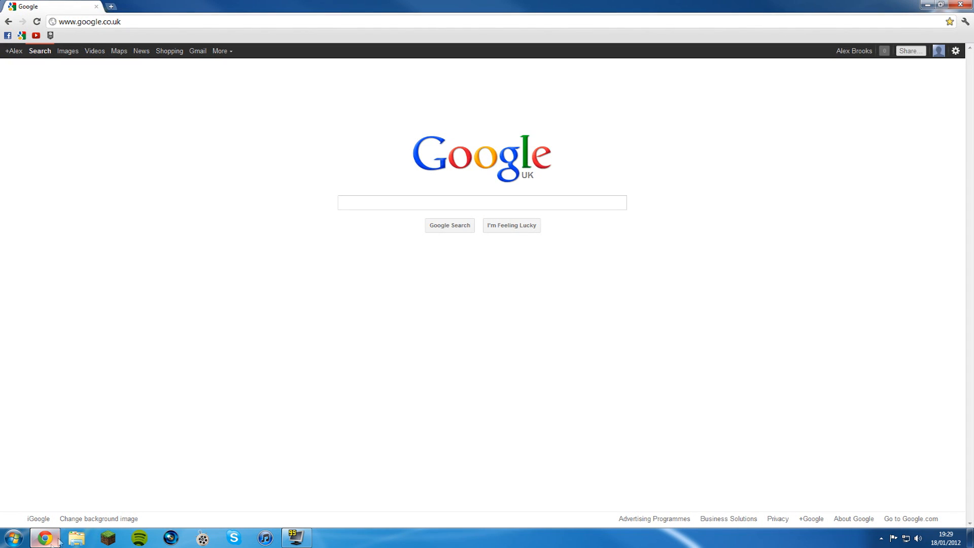
pyautogui.click(483, 203)
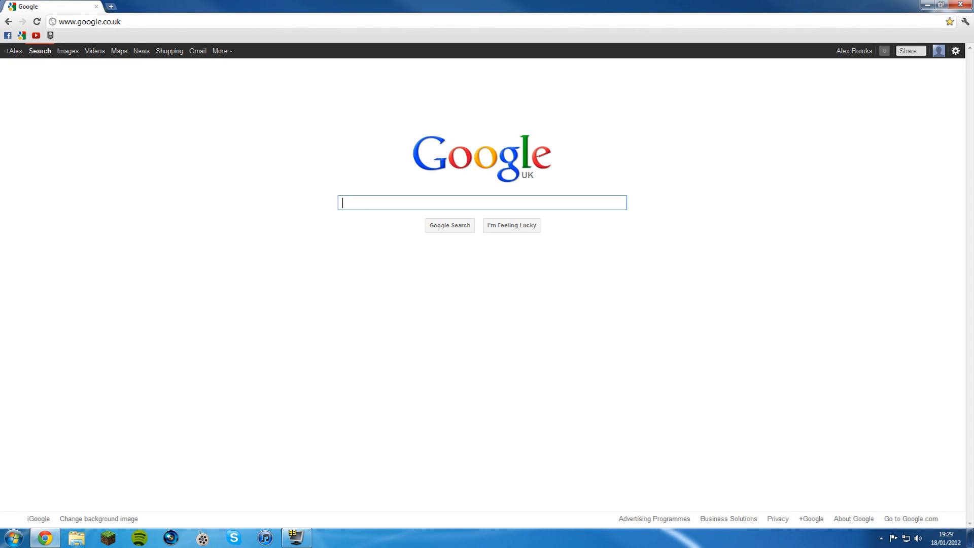
pyautogui.write('cjb mods')
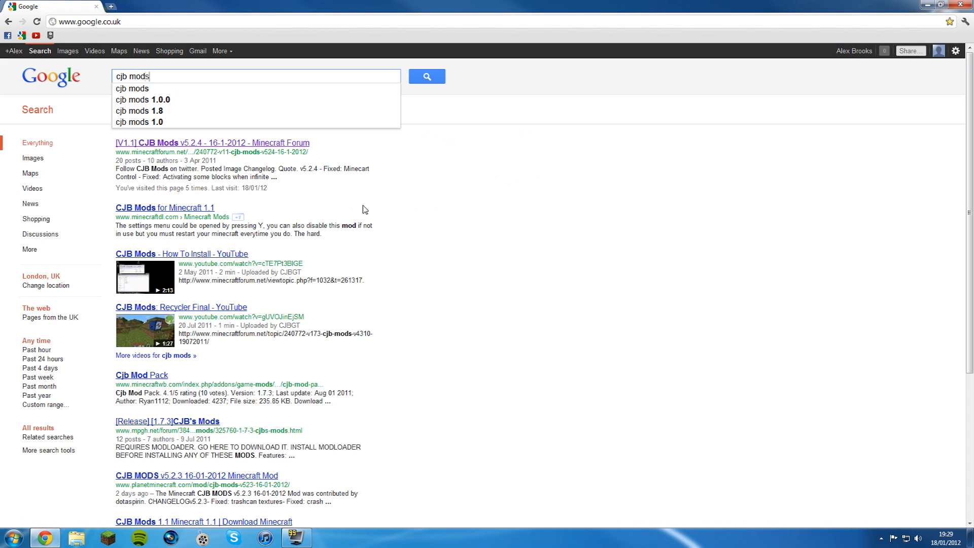
pyautogui.click(426, 76)
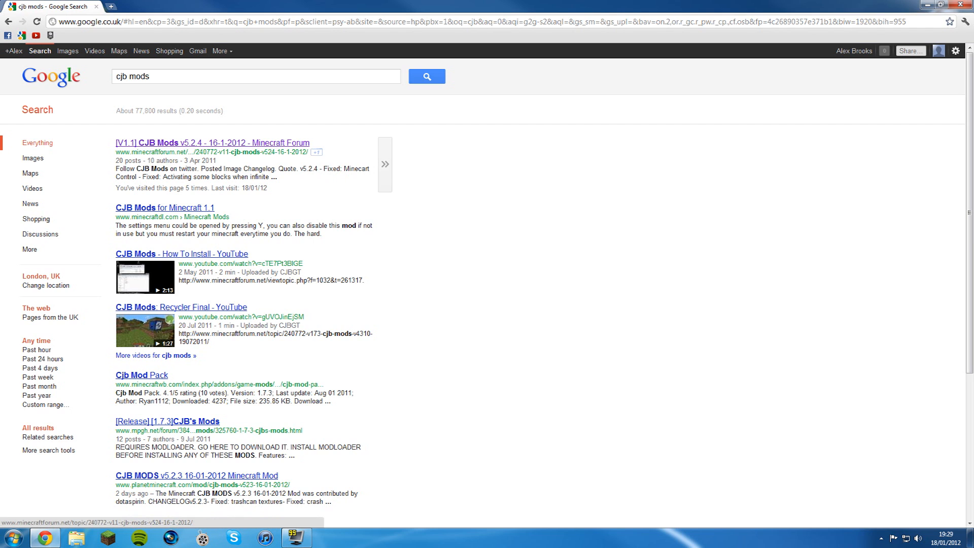
pyautogui.click(208, 143)
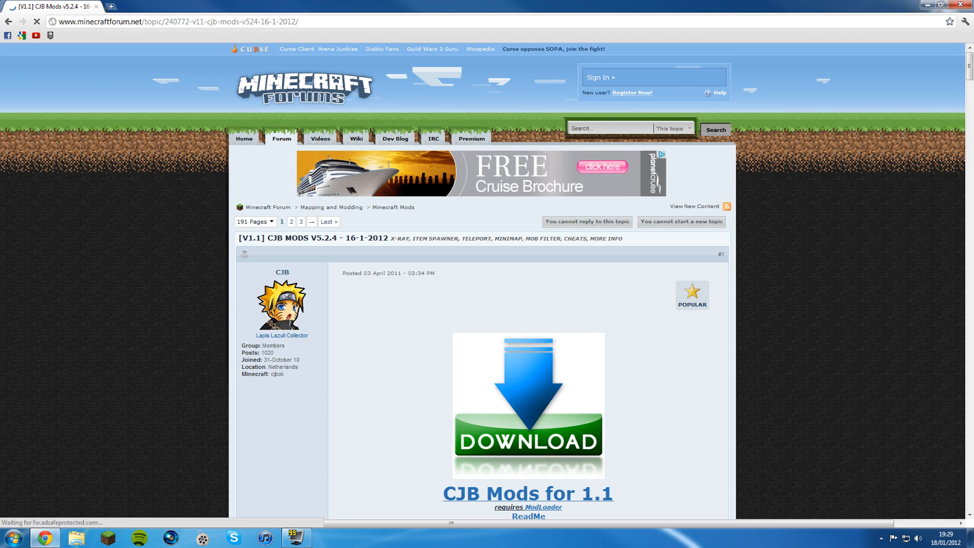
pyautogui.scroll(-3)
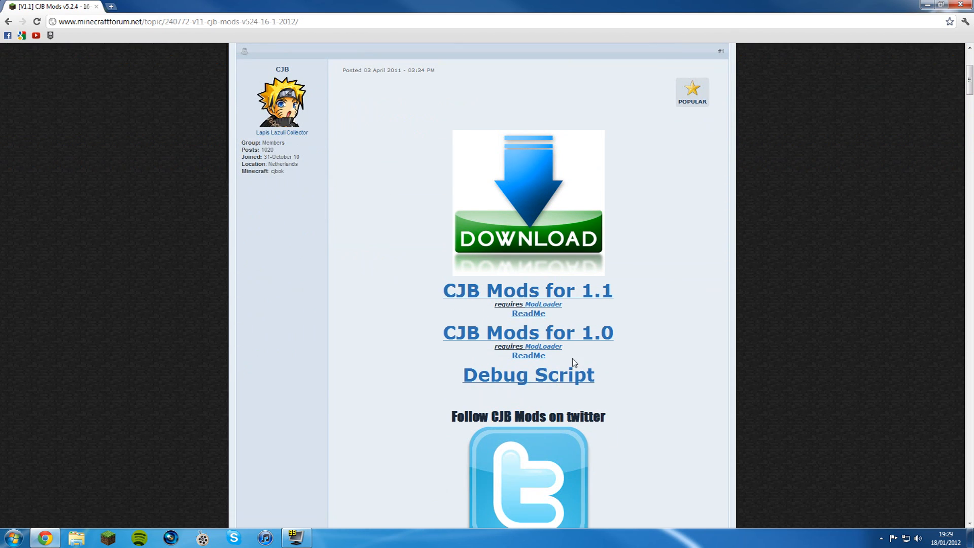
pyautogui.moveTo(260, 282)
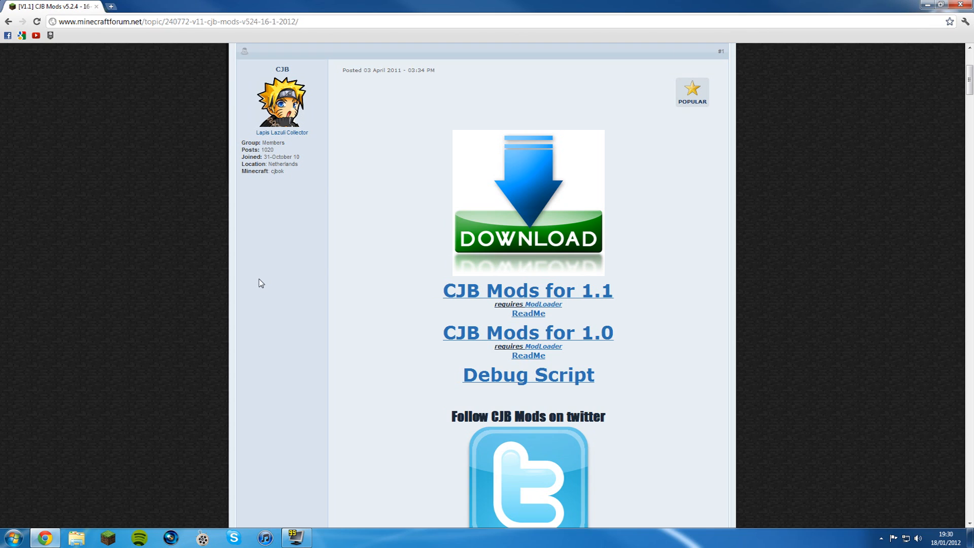
pyautogui.moveTo(259, 277)
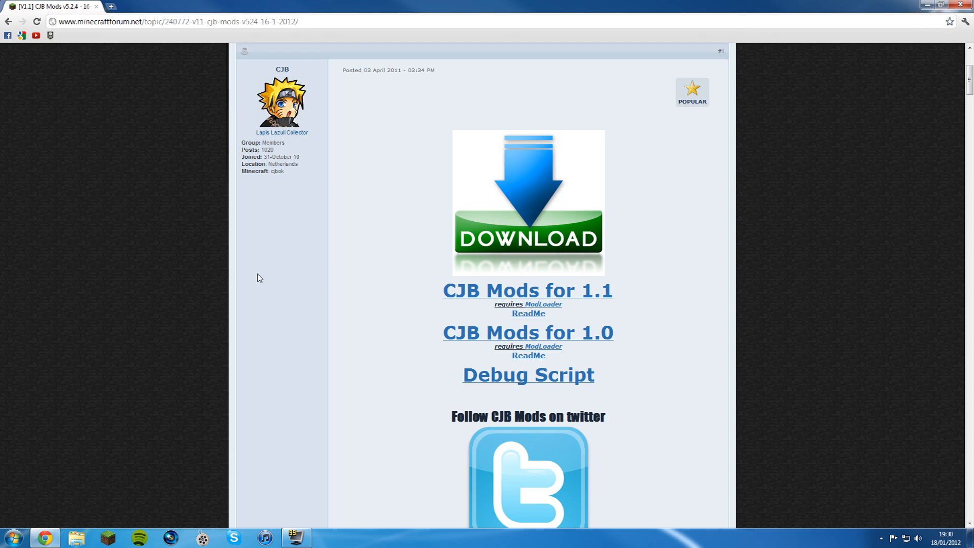
pyautogui.click(528, 290)
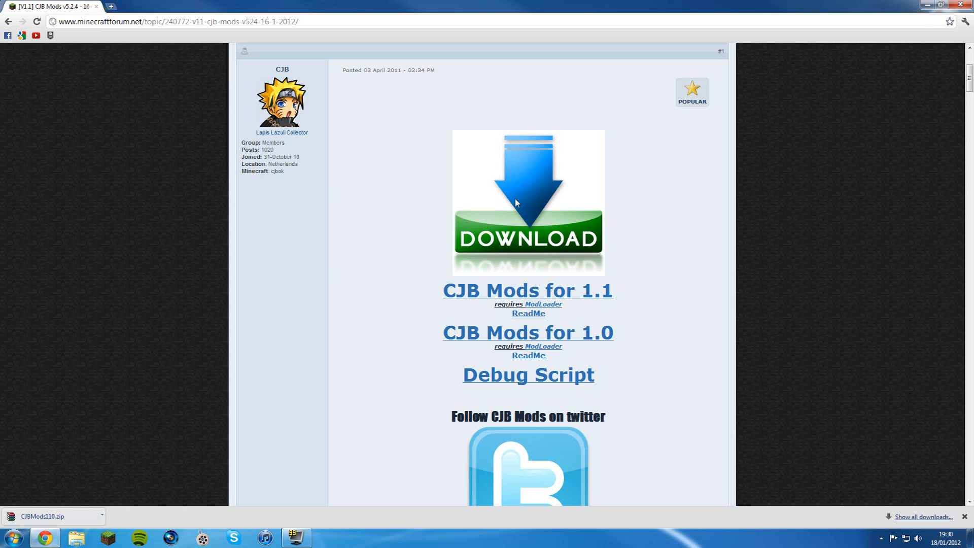
pyautogui.moveTo(551, 211)
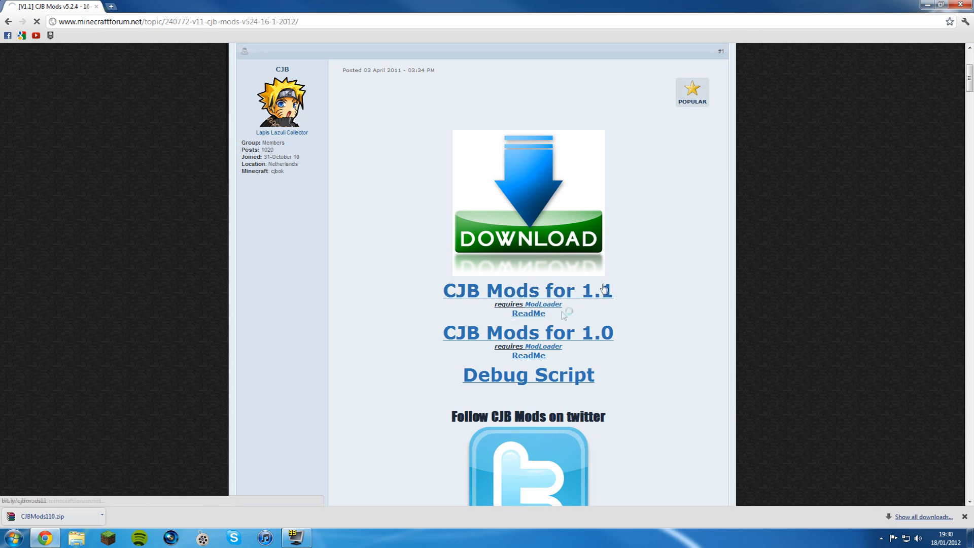
# - Download ModLoader 1.1 directly from Risugami's mods page, then minimize Chrome
pyautogui.click(548, 304)
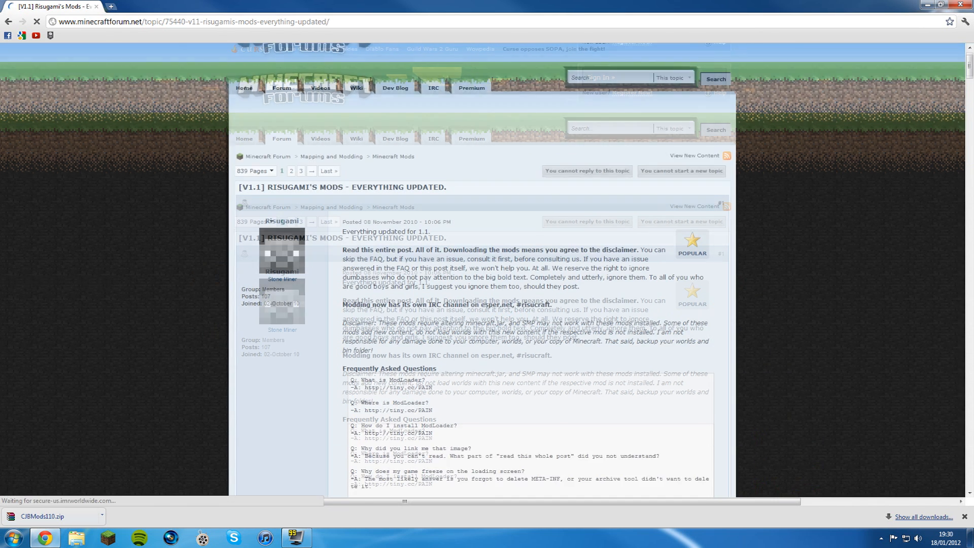
pyautogui.scroll(-3)
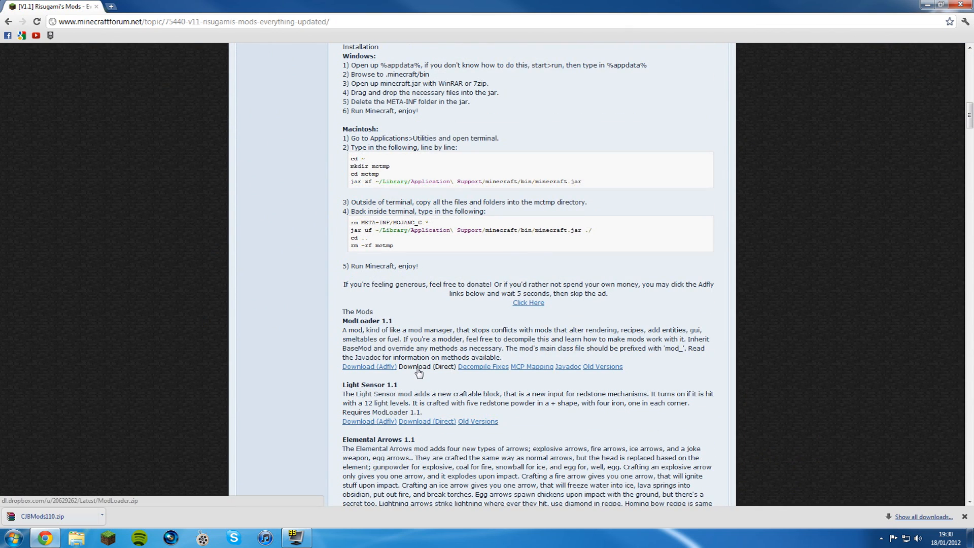
pyautogui.click(424, 366)
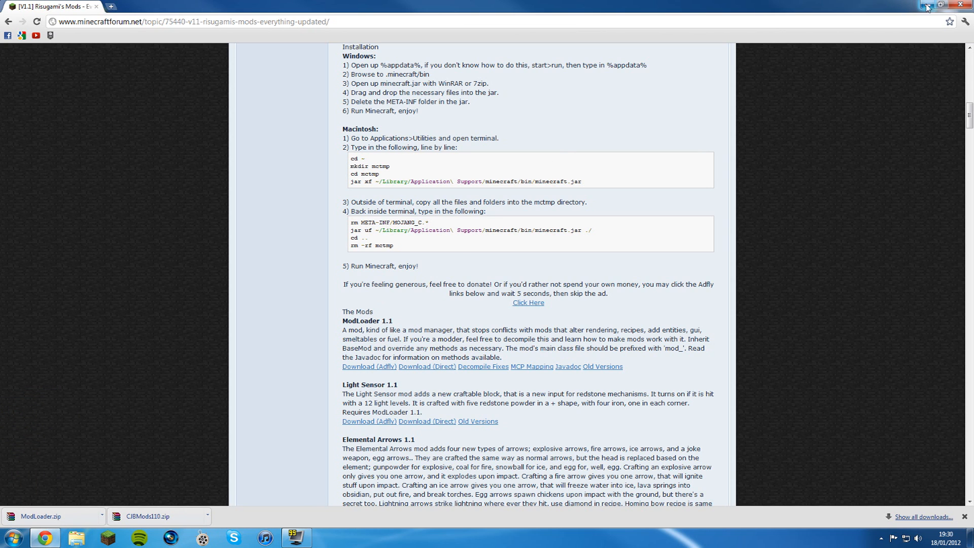
pyautogui.click(962, 5)
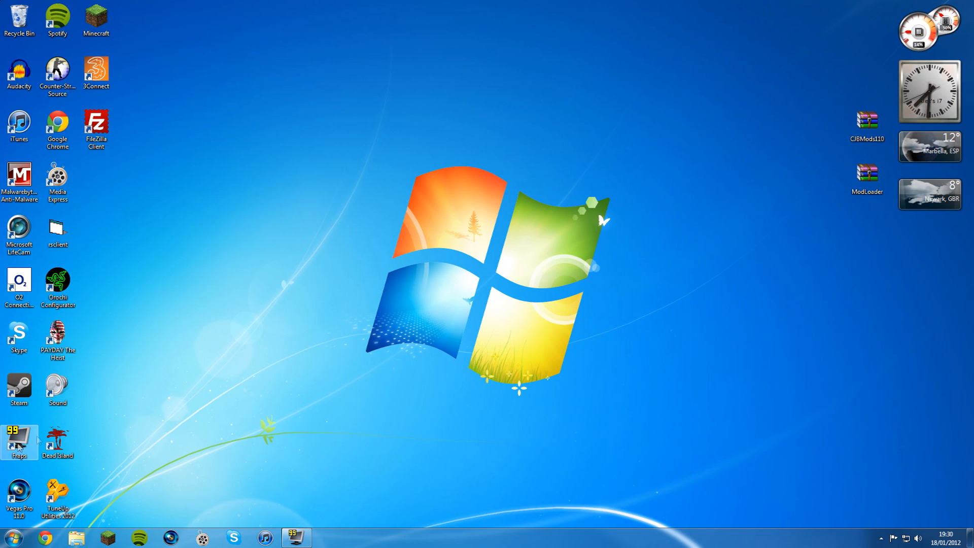
pyautogui.moveTo(178, 453)
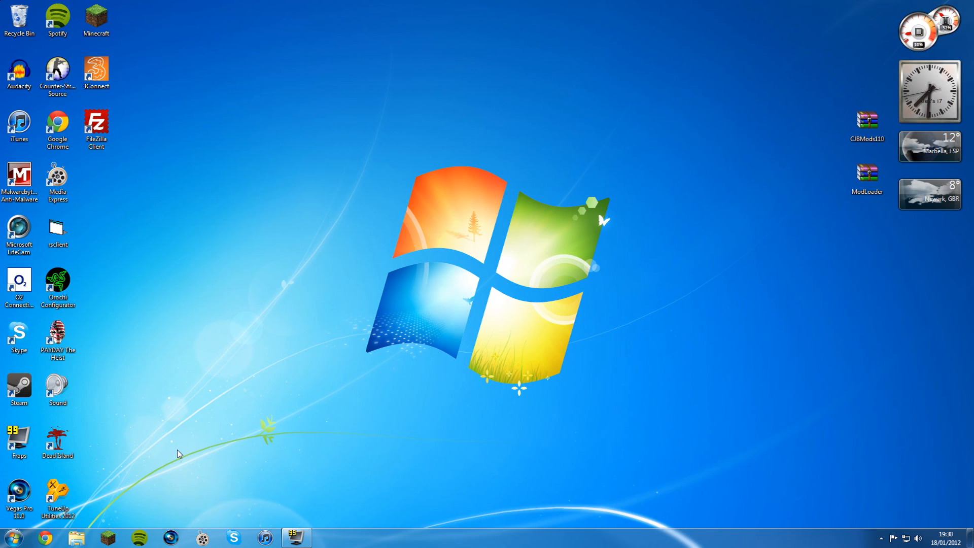
# - Search %appdata% from the Start menu to reach the Roaming folder
pyautogui.click(10, 534)
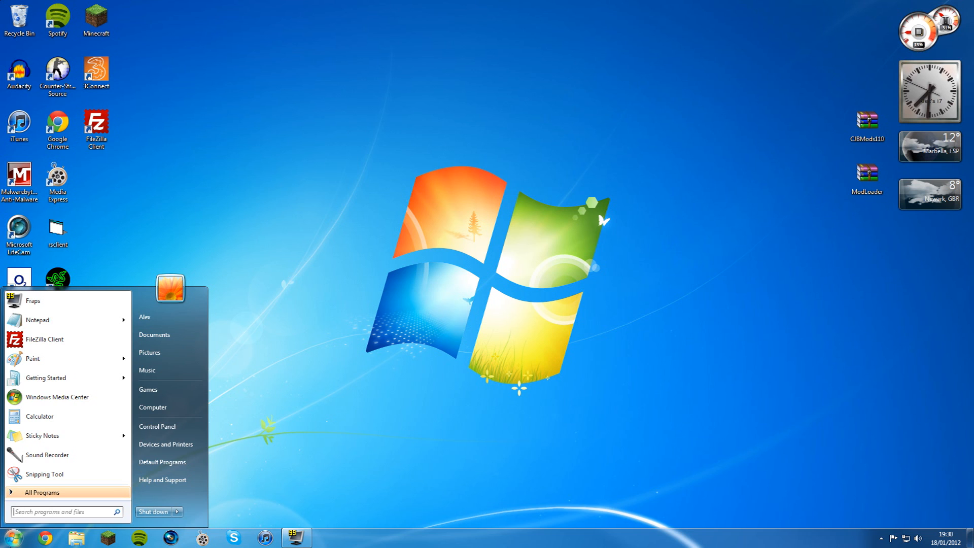
pyautogui.write('%')
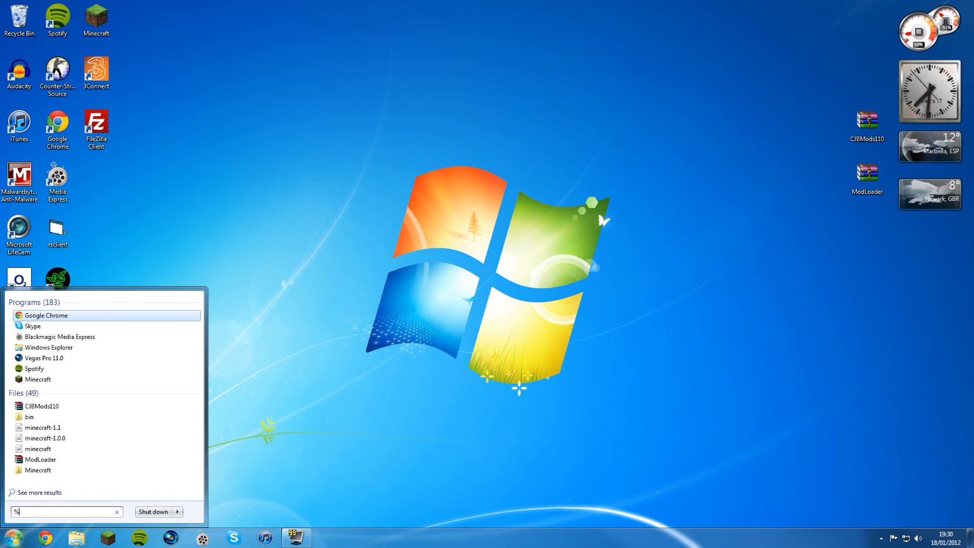
pyautogui.write('appdata%')
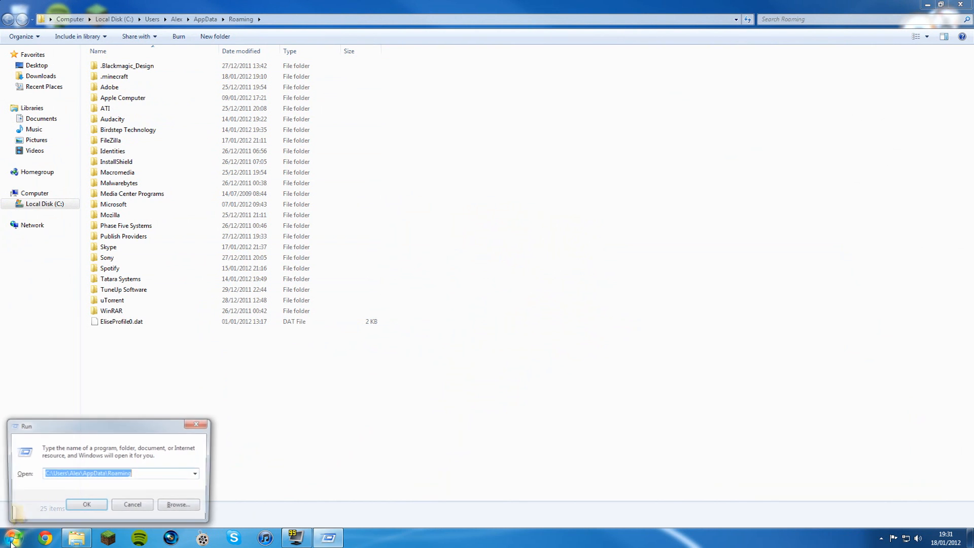
# - Dismiss the leftover Run prompt and browse into .minecraft\bin
pyautogui.moveTo(112, 426); pyautogui.dragTo(268, 362)
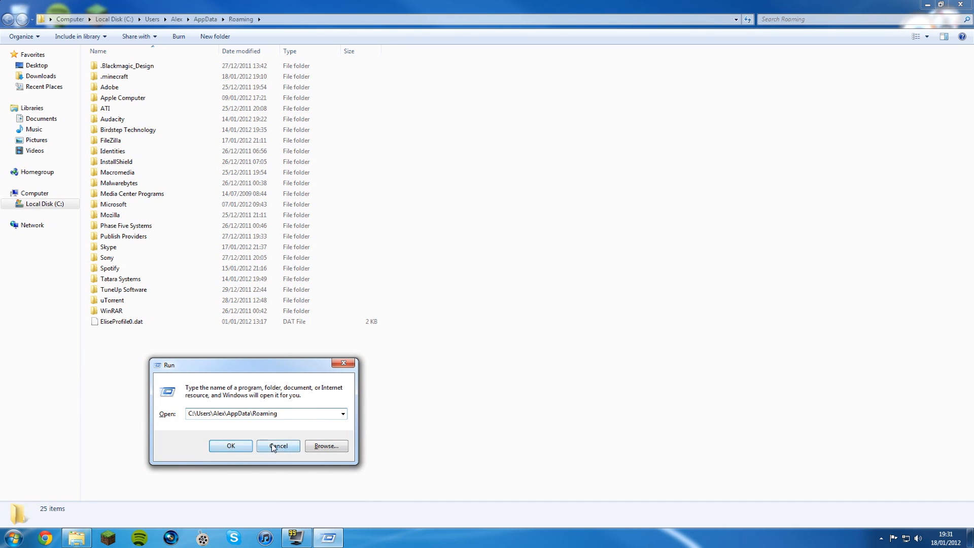
pyautogui.click(278, 446)
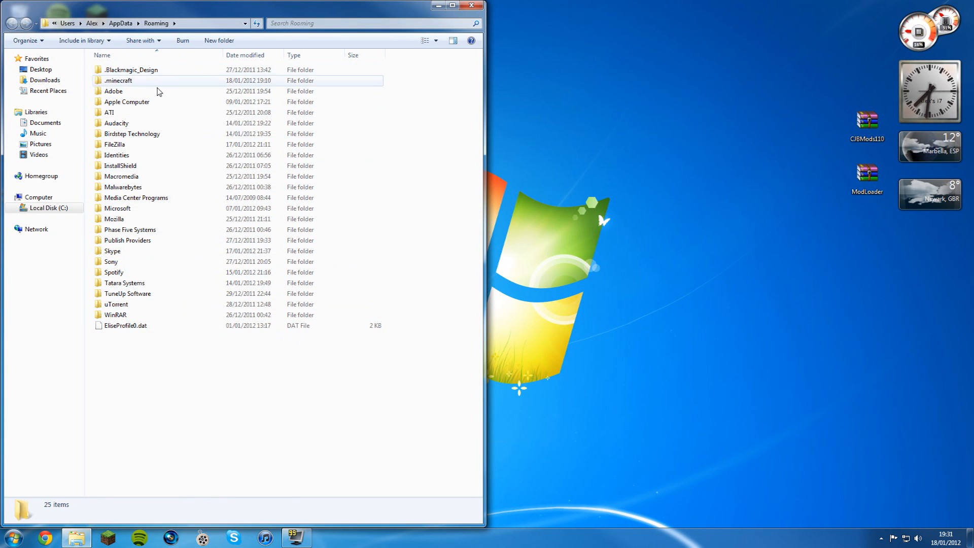
pyautogui.moveTo(249, 345); pyautogui.dragTo(213, 424)
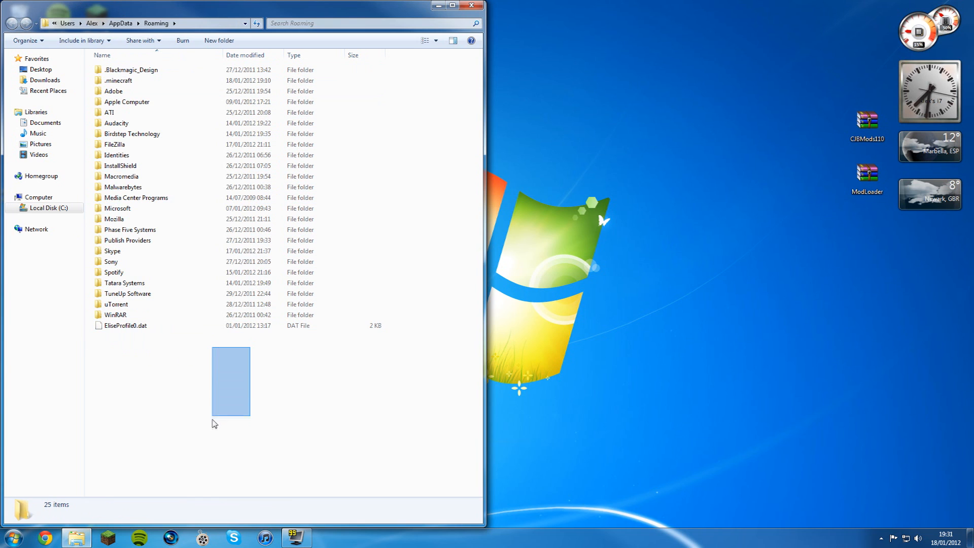
pyautogui.doubleClick(124, 80)
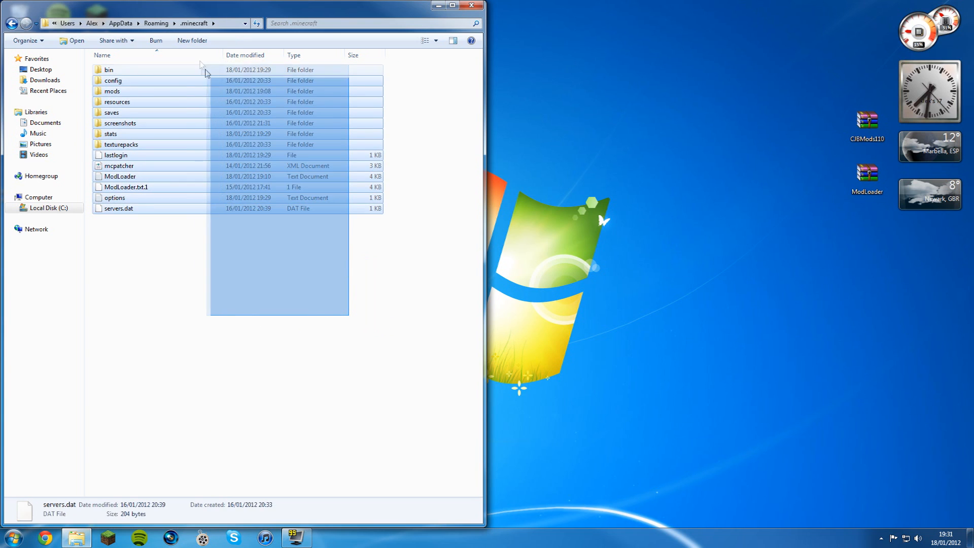
pyautogui.click(155, 260)
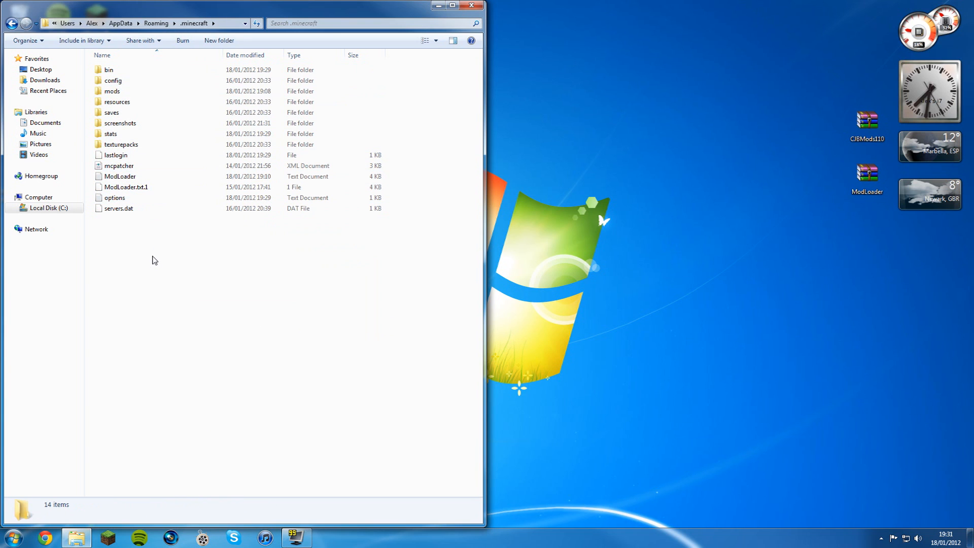
pyautogui.moveTo(161, 259)
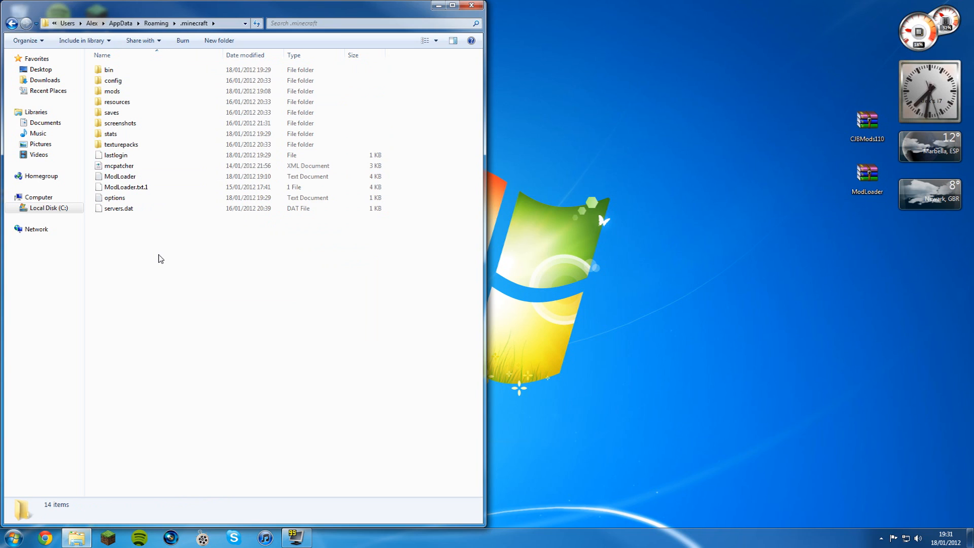
pyautogui.moveTo(143, 251)
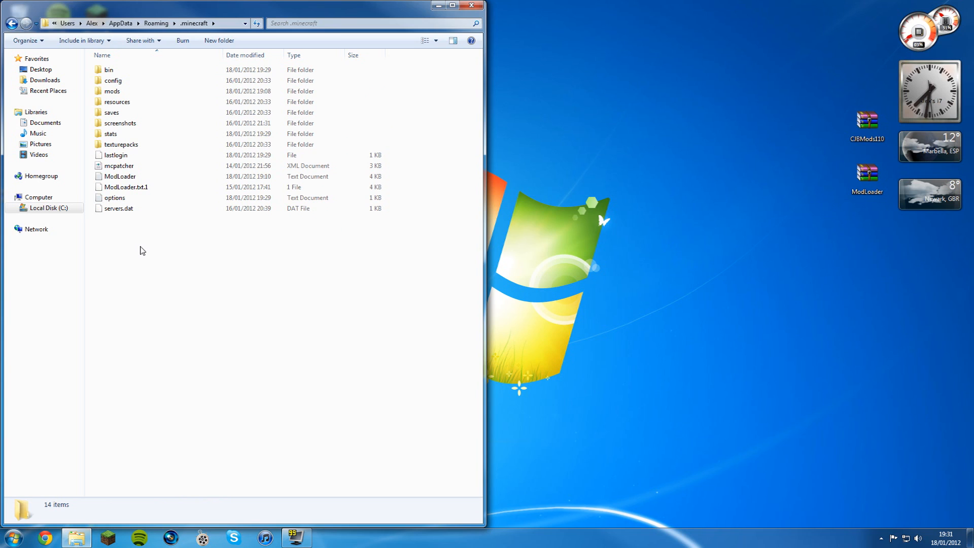
pyautogui.moveTo(146, 251)
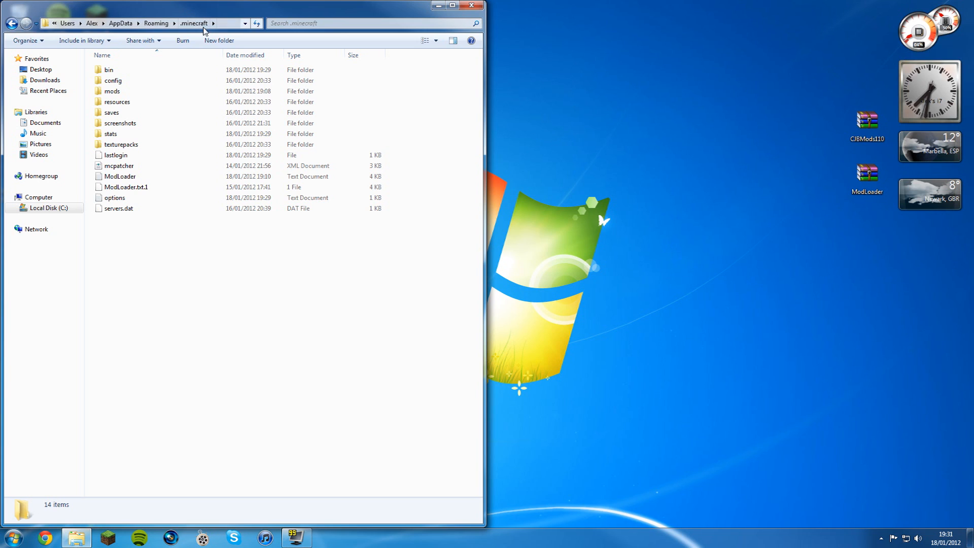
pyautogui.doubleClick(108, 69)
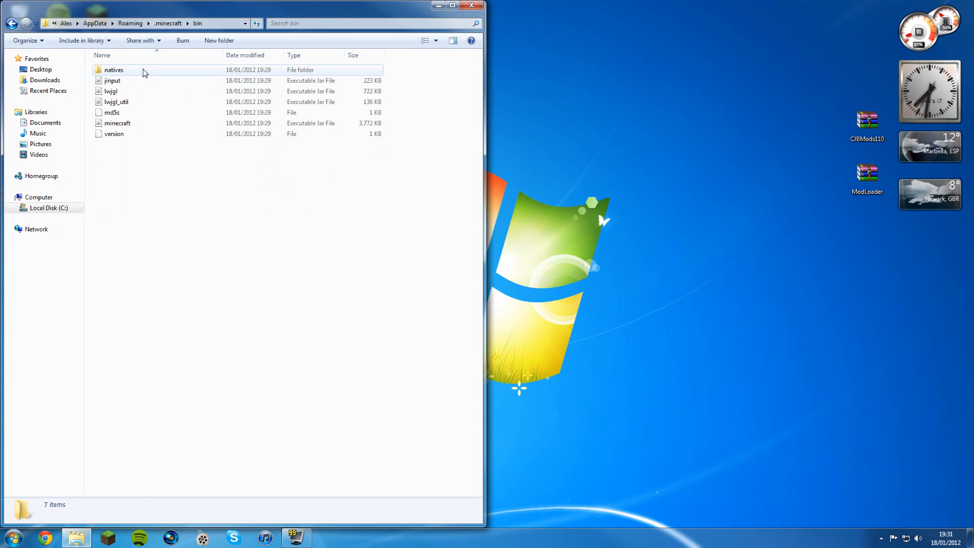
pyautogui.click(117, 123)
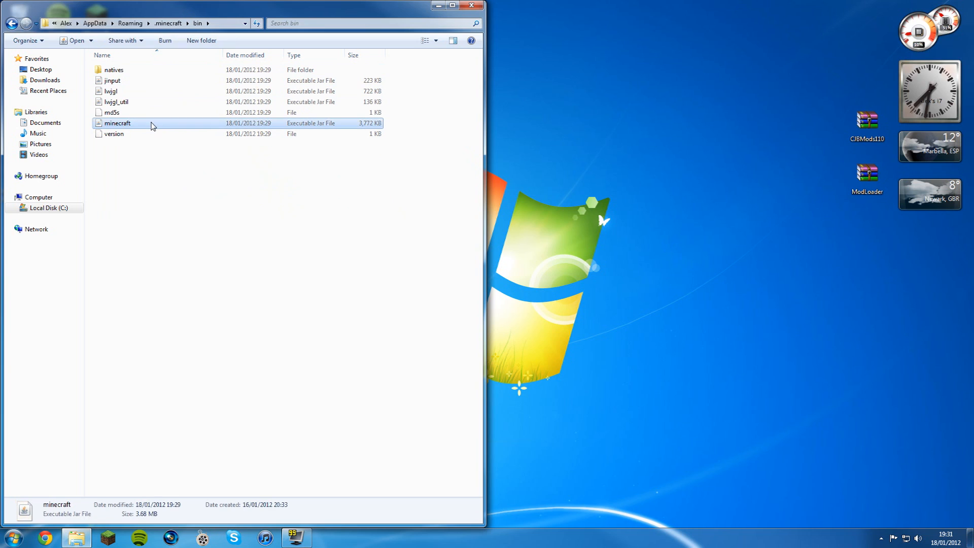
pyautogui.moveTo(149, 137)
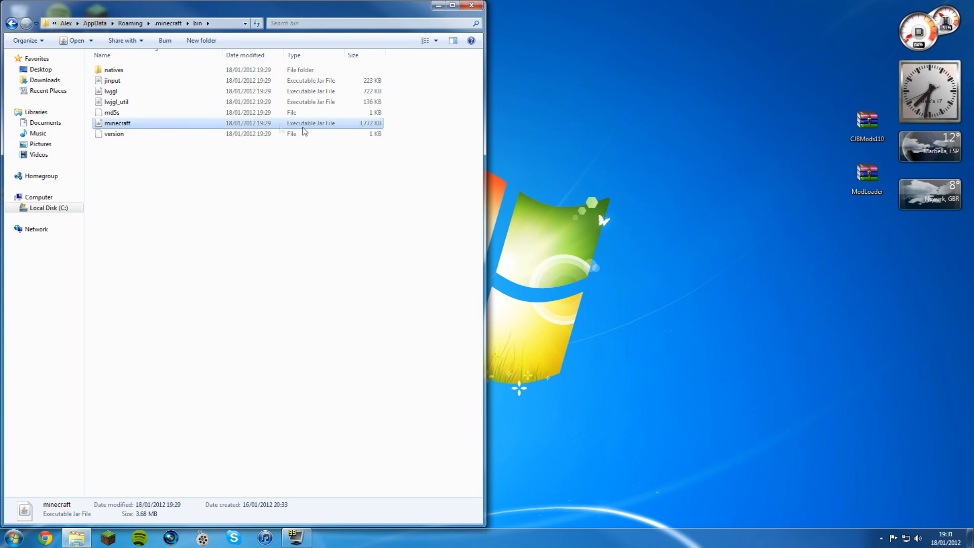
pyautogui.moveTo(143, 134)
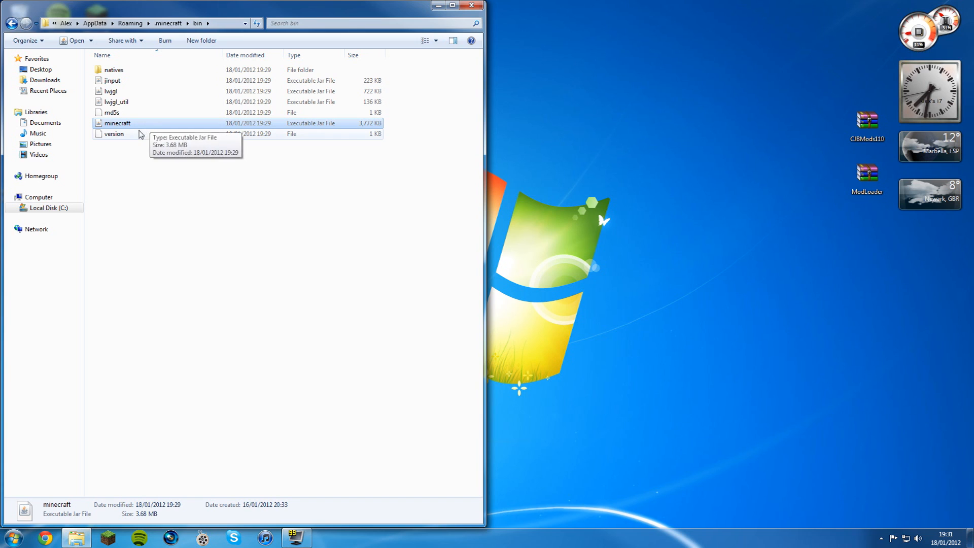
pyautogui.moveTo(137, 137)
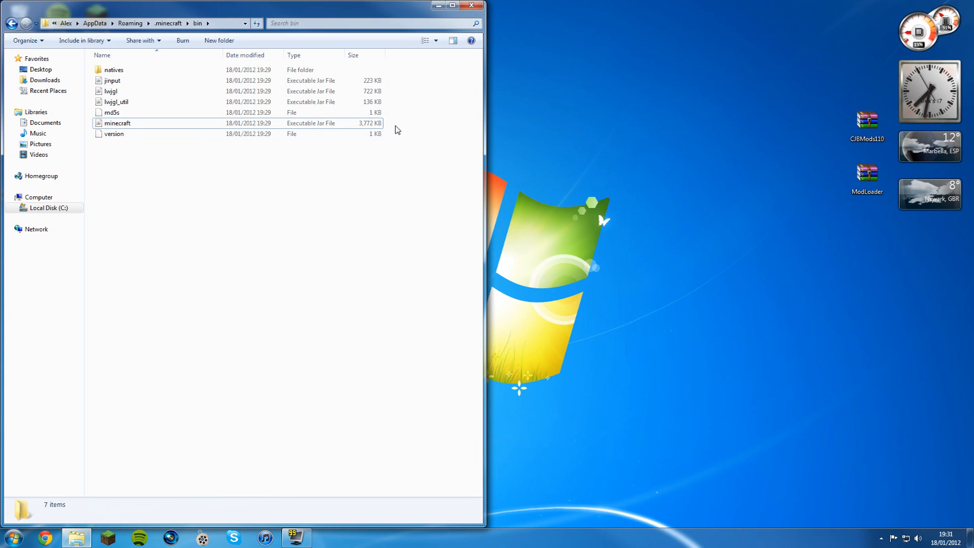
pyautogui.click(117, 124)
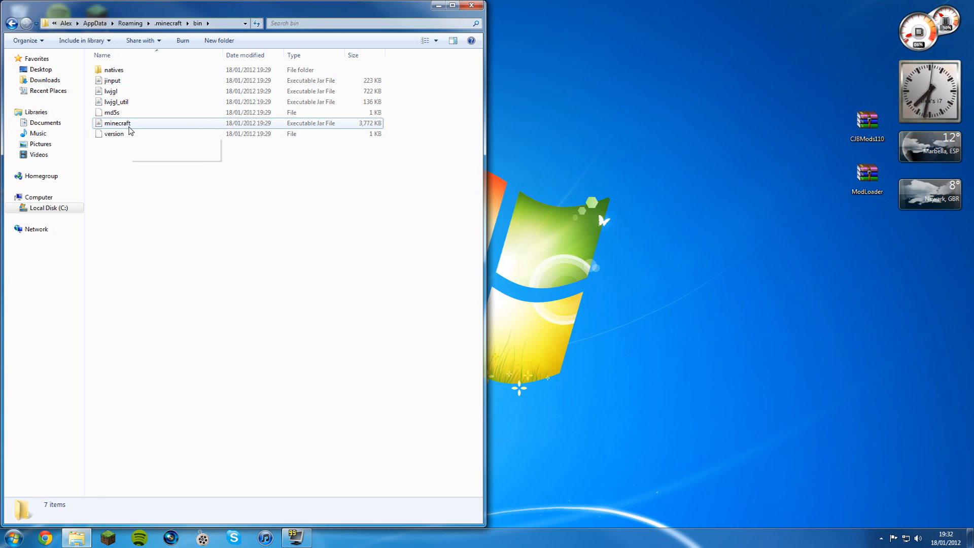
# - Open minecraft.jar in WinRAR, delete META-INF, and open ModLoader.zip
pyautogui.rightClick(118, 123)
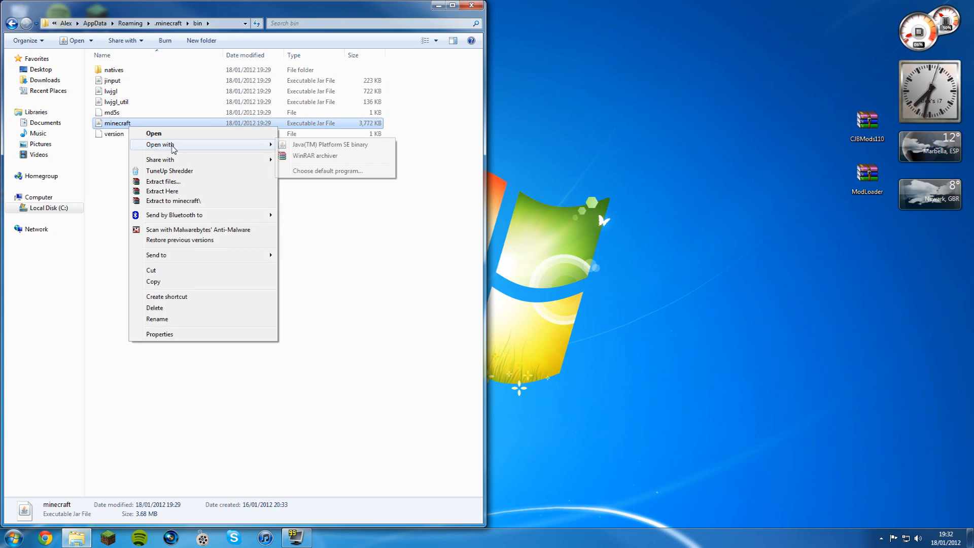
pyautogui.click(314, 156)
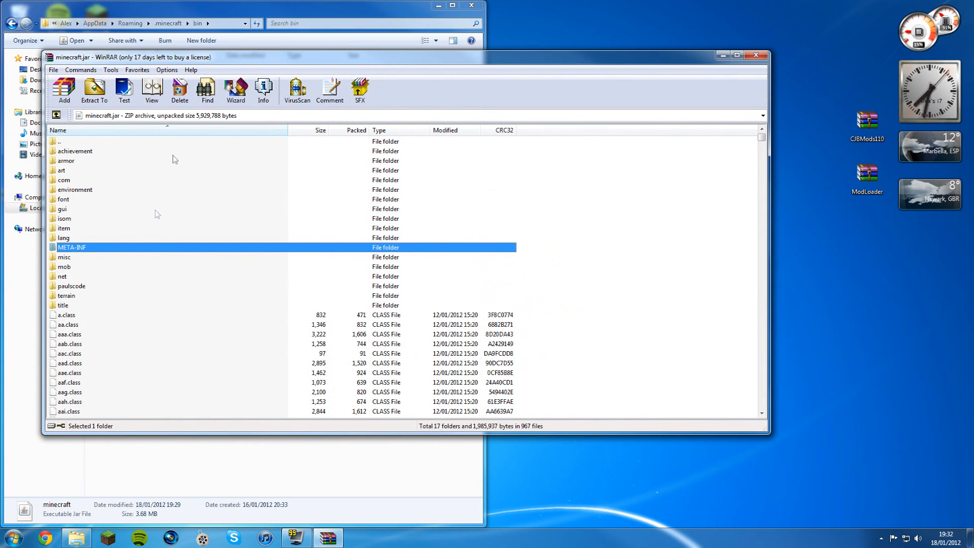
pyautogui.click(180, 90)
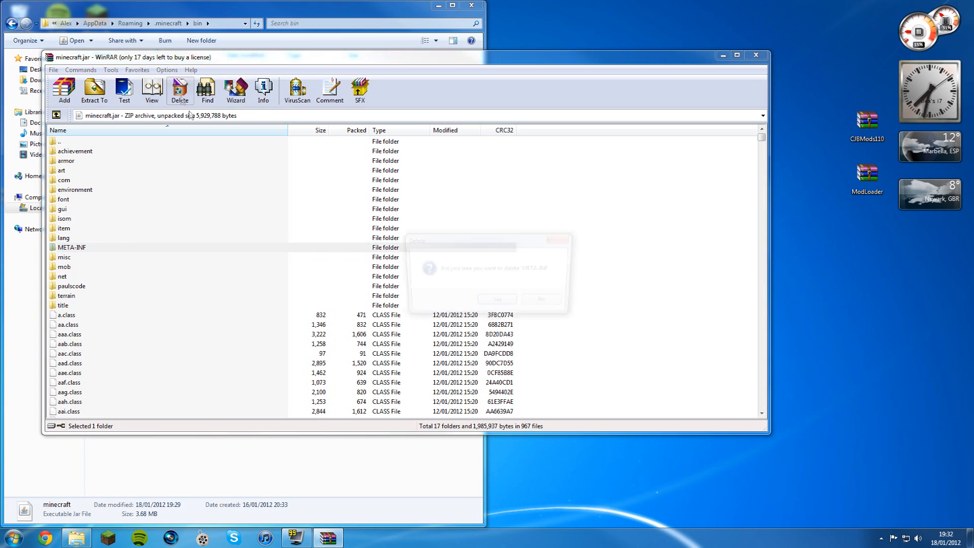
pyautogui.click(497, 299)
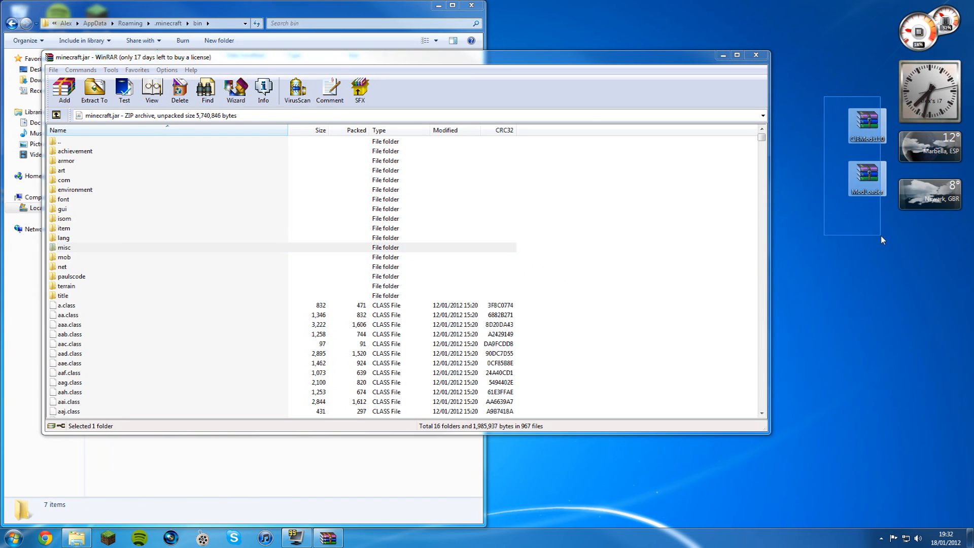
pyautogui.doubleClick(866, 178)
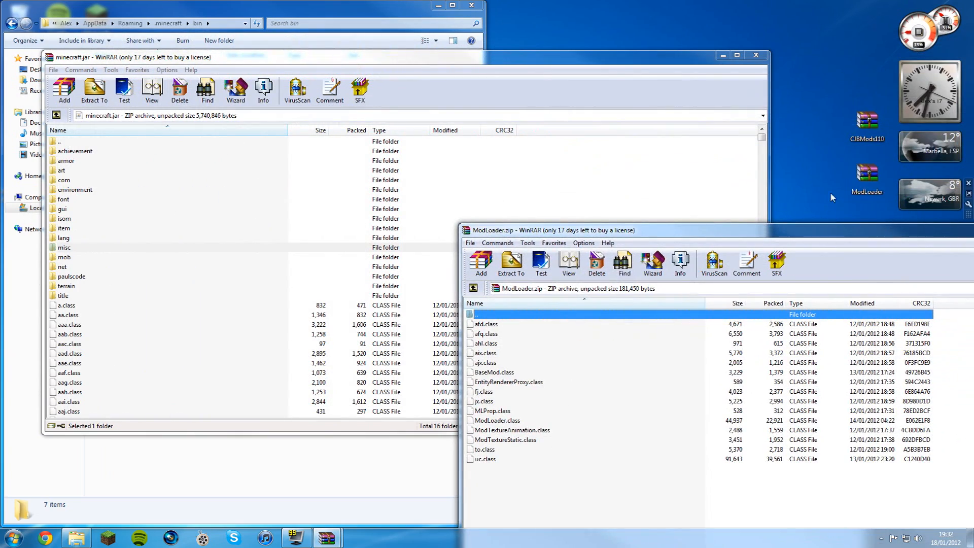
pyautogui.moveTo(838, 240)
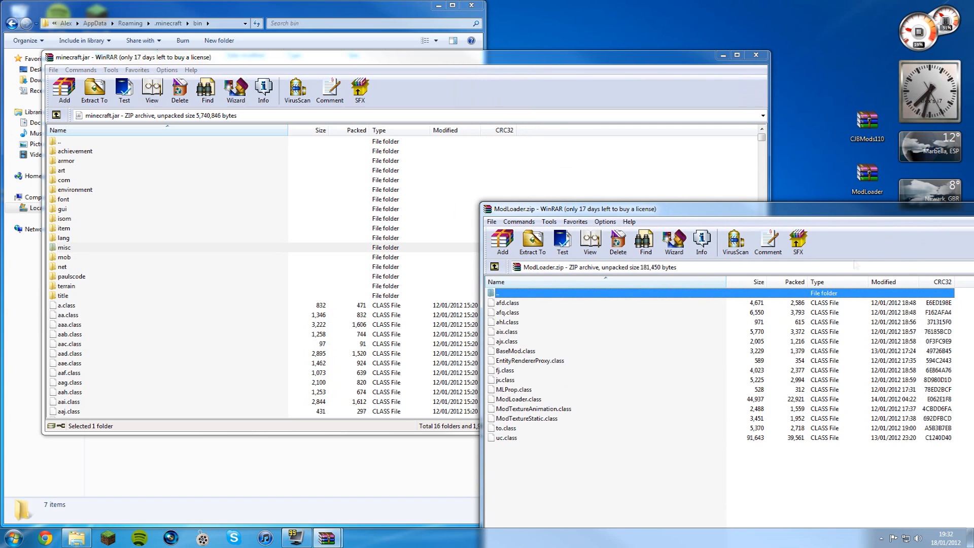
pyautogui.moveTo(649, 498)
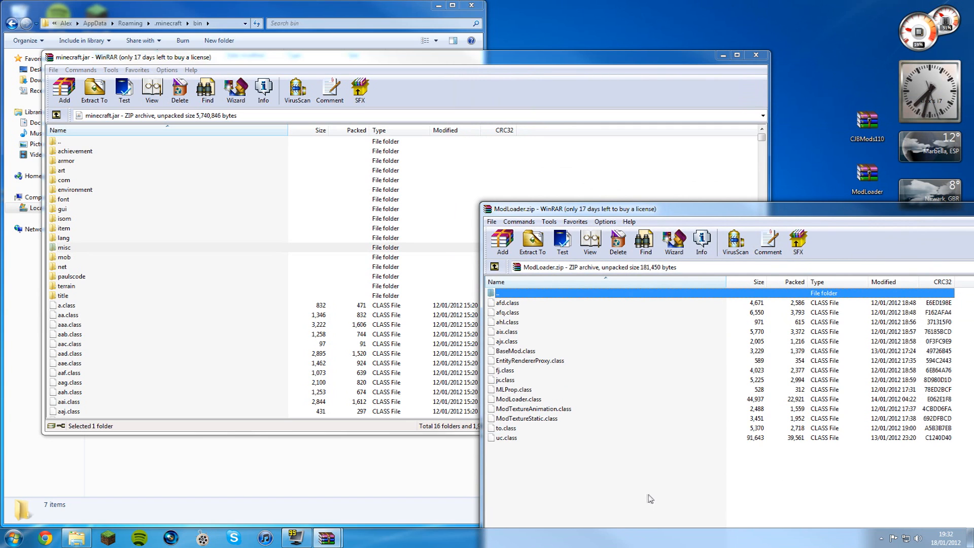
# - Add all ModLoader files into minecraft.jar and close both WinRAR windows
pyautogui.moveTo(605, 391); pyautogui.dragTo(627, 491)
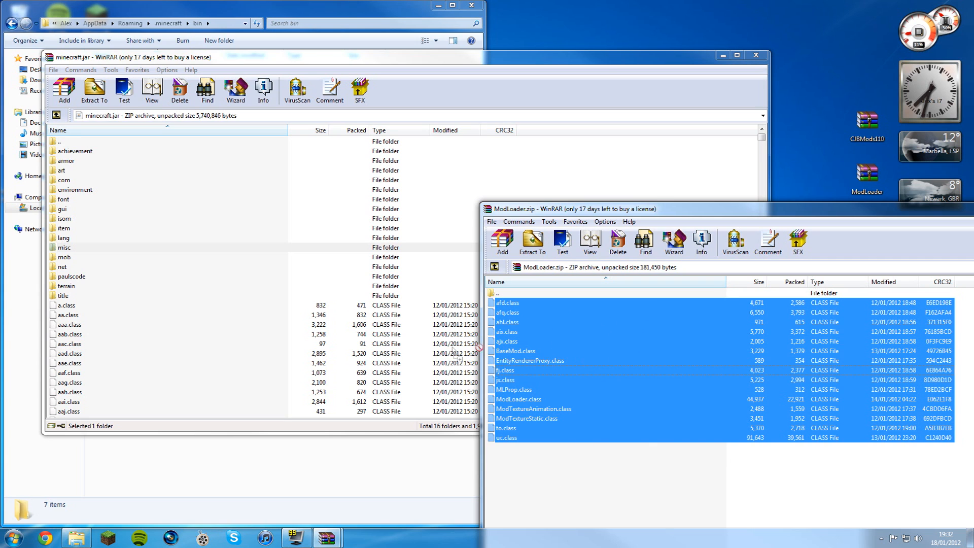
pyautogui.click(65, 88)
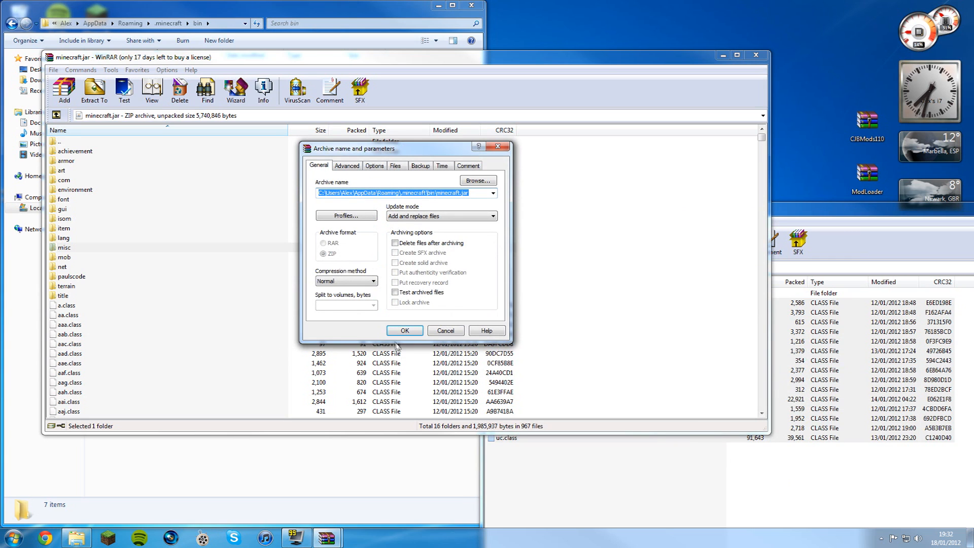
pyautogui.click(404, 330)
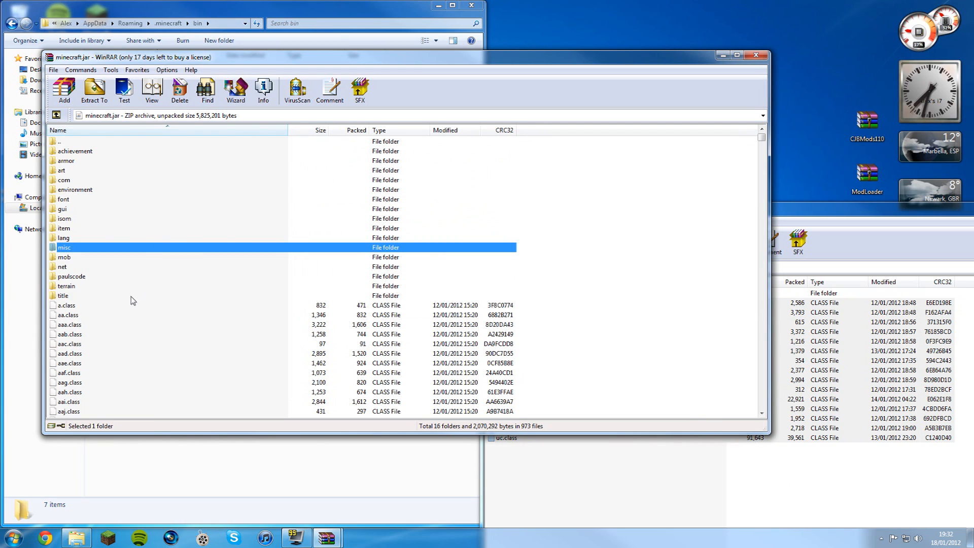
pyautogui.click(72, 276)
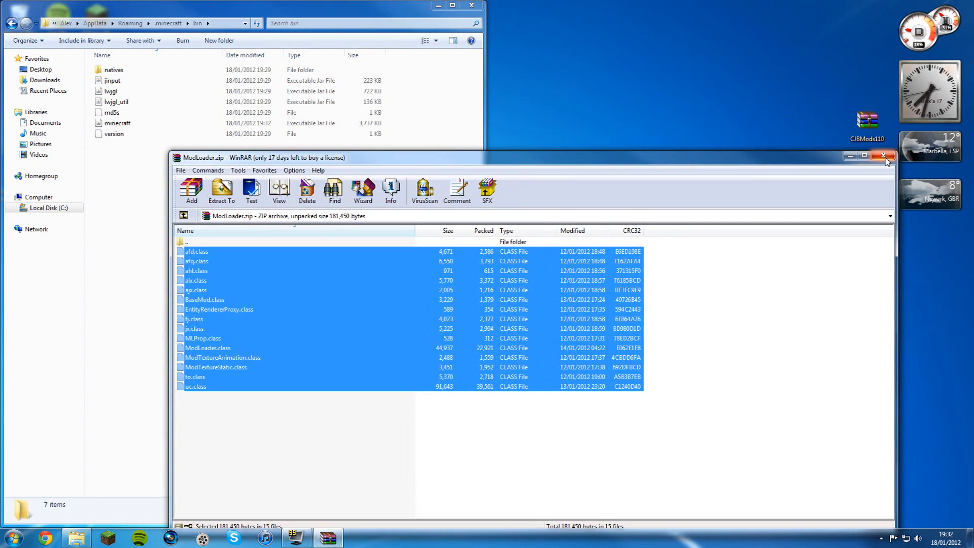
pyautogui.click(883, 156)
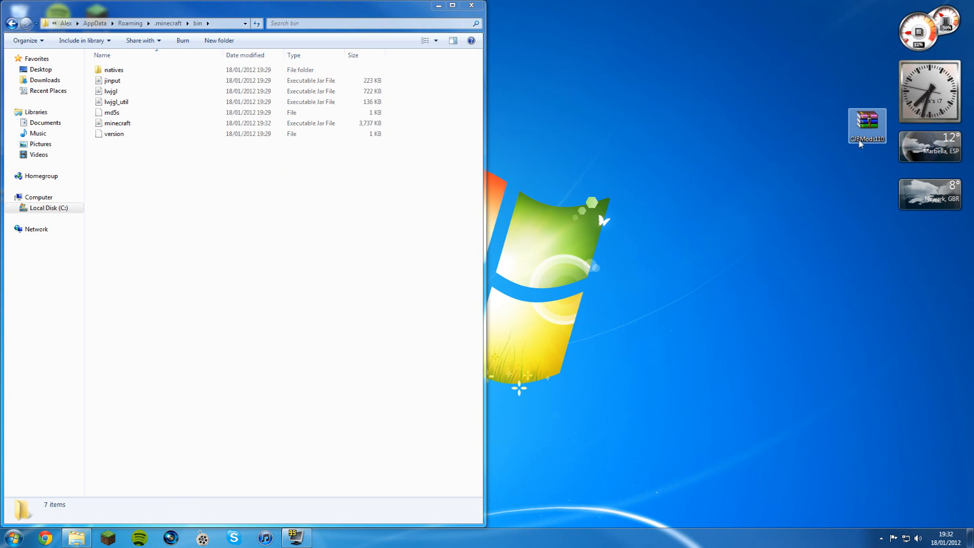
# - Copy the four CJB class files from 'Put in minecraft.jar' into minecraft.jar
pyautogui.doubleClick(867, 120)
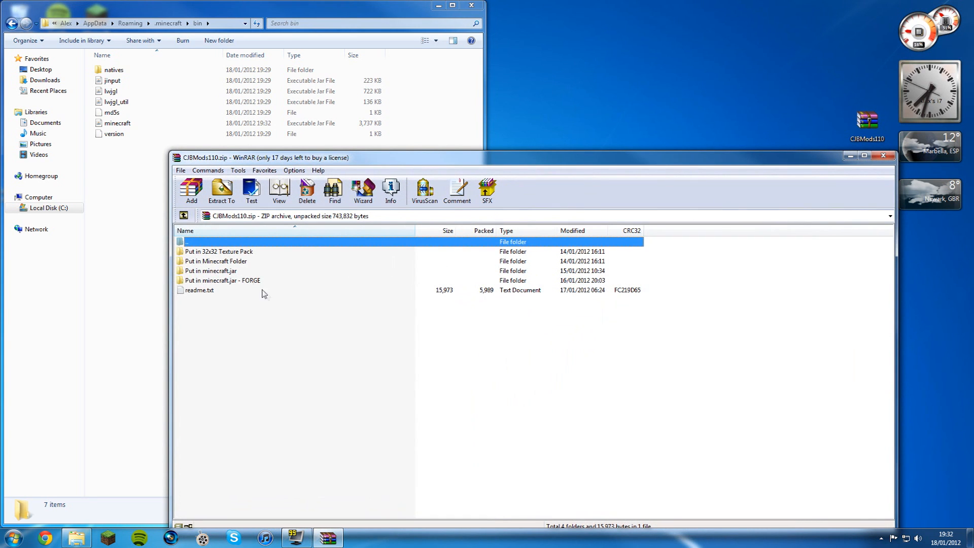
pyautogui.moveTo(248, 273)
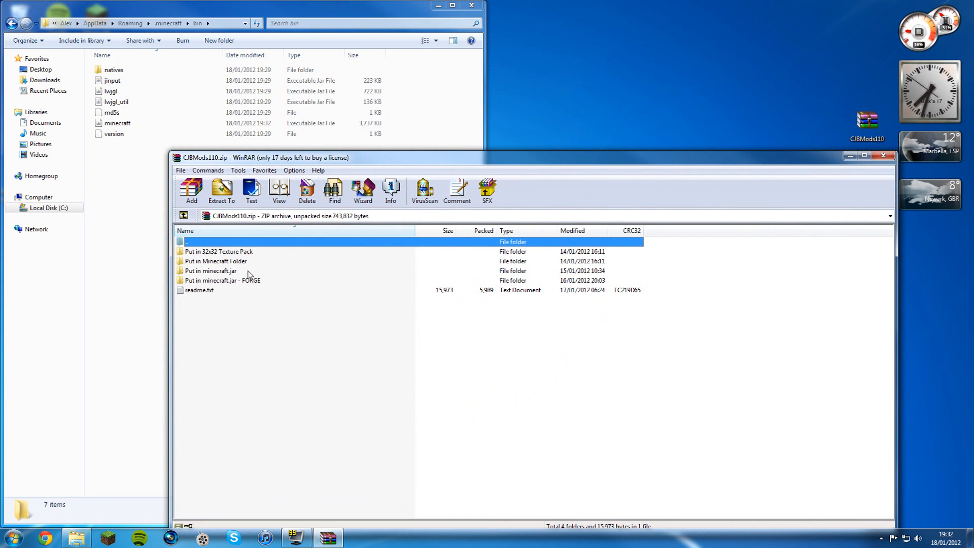
pyautogui.doubleClick(210, 271)
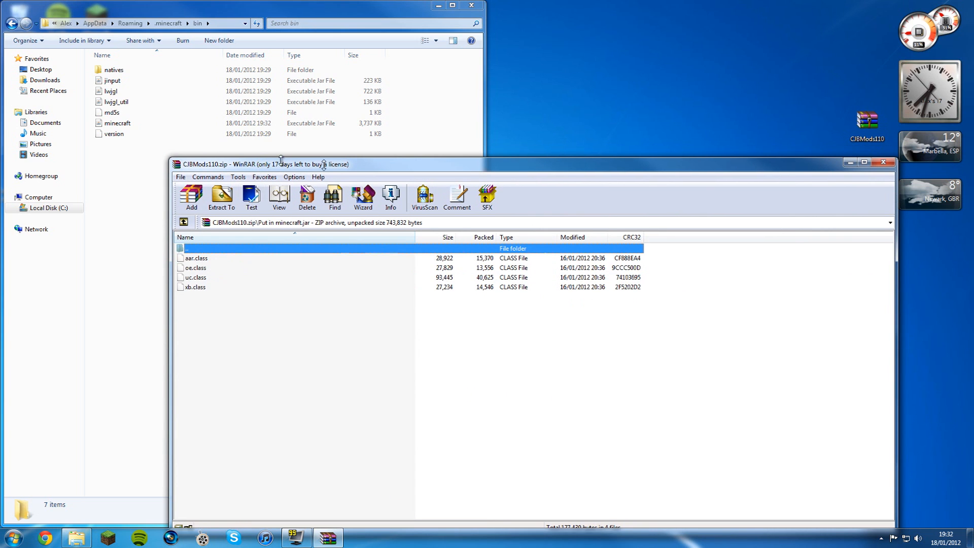
pyautogui.rightClick(118, 124)
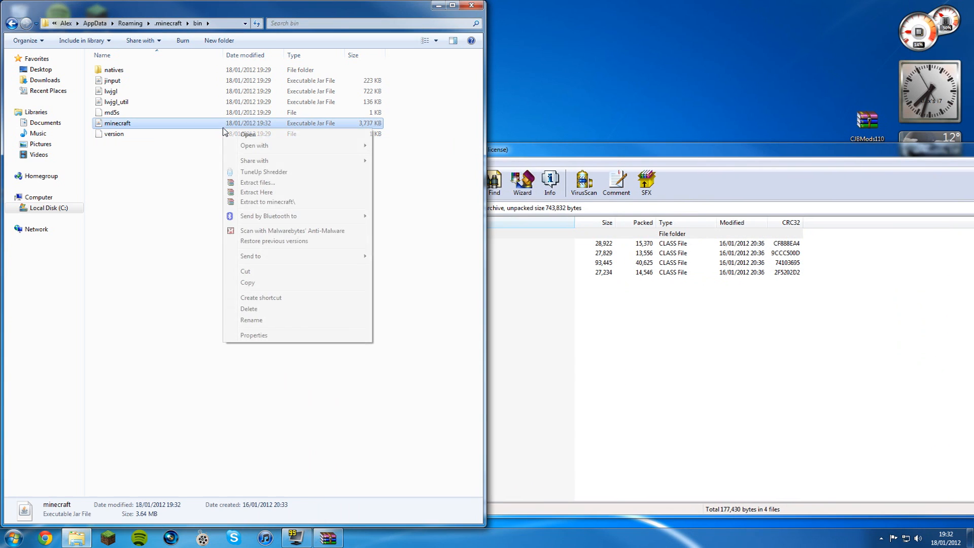
pyautogui.click(248, 134)
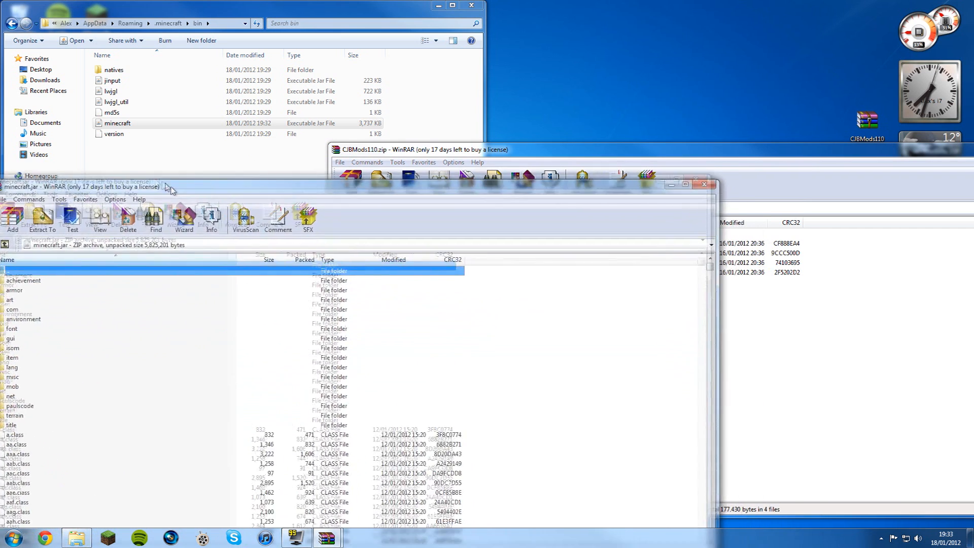
pyautogui.click(421, 149)
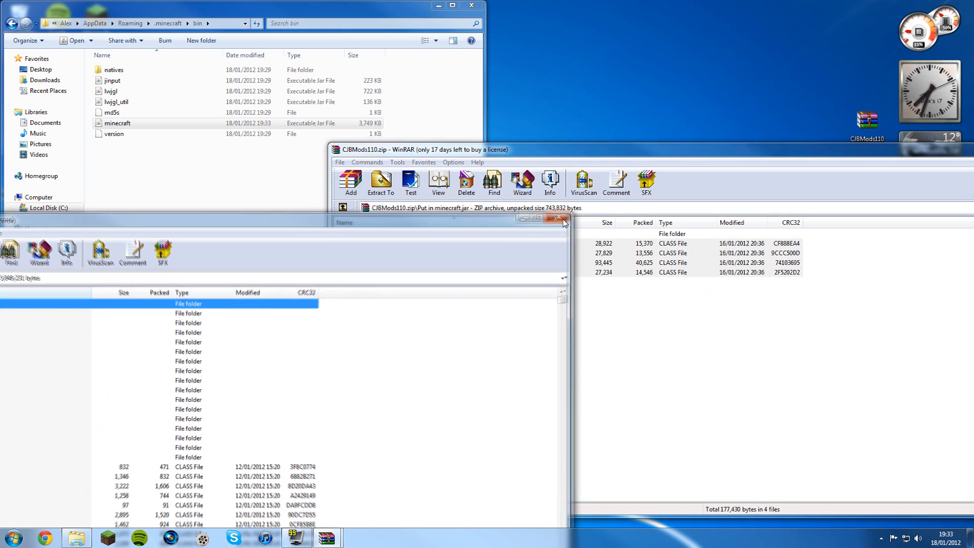
pyautogui.click(558, 217)
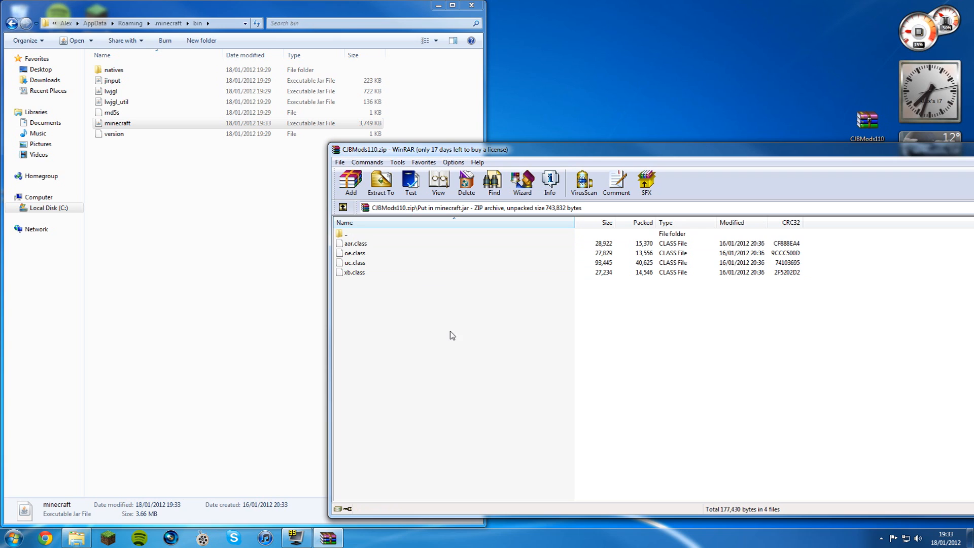
pyautogui.moveTo(452, 294)
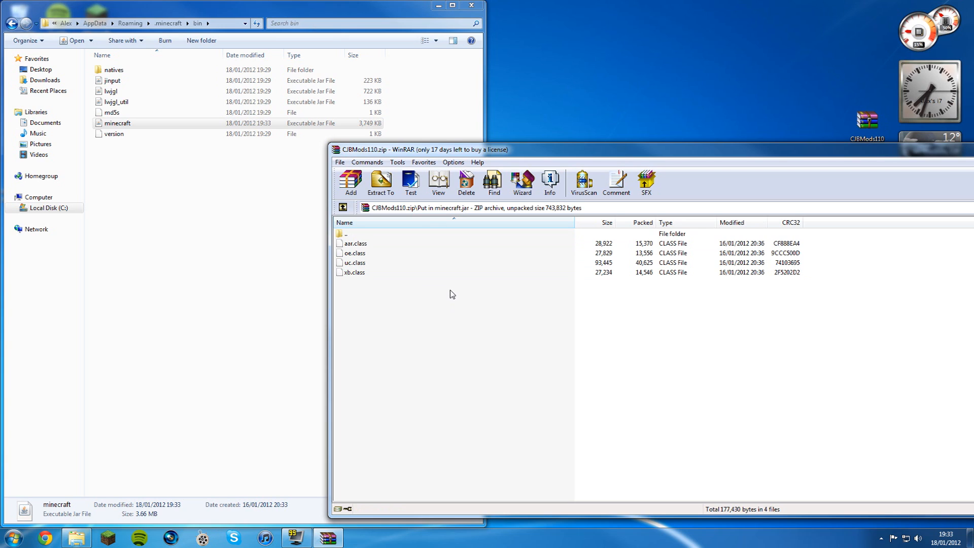
pyautogui.moveTo(350, 254)
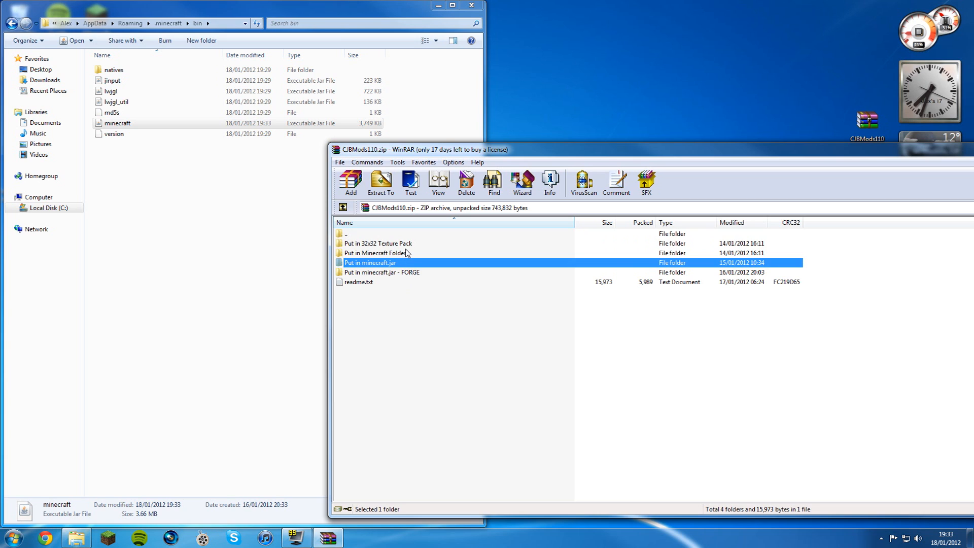
# - Open 'Put in Minecraft Folder' and navigate Explorer up to .minecraft
pyautogui.doubleClick(377, 252)
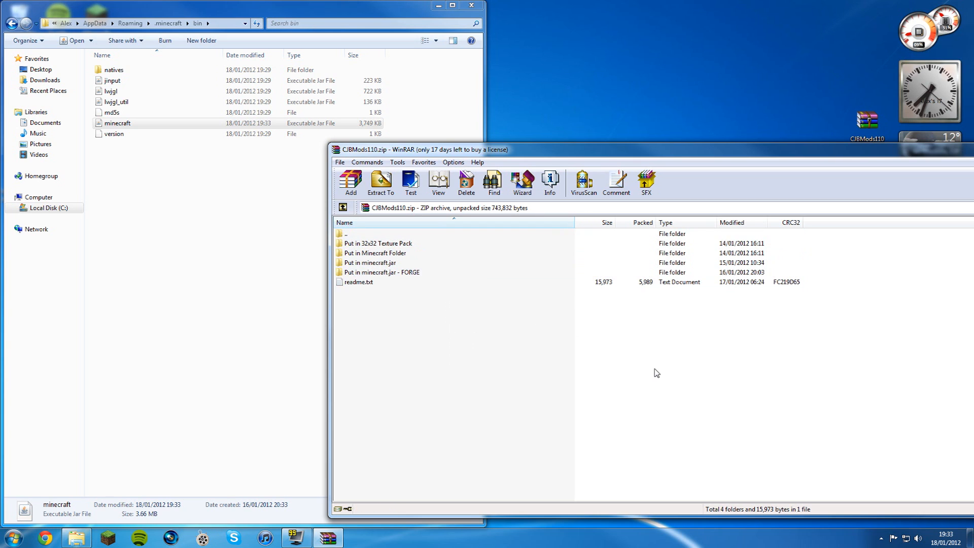
pyautogui.doubleClick(371, 262)
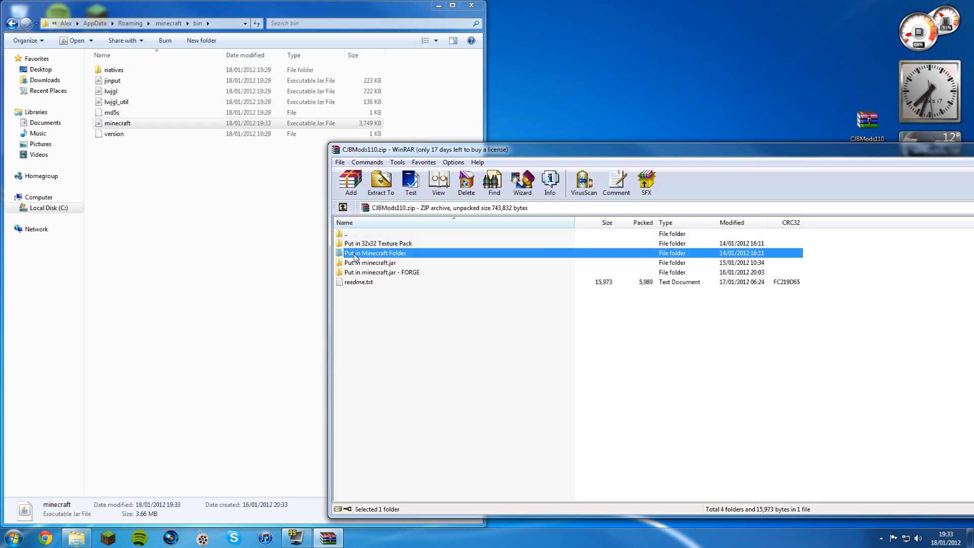
pyautogui.doubleClick(374, 252)
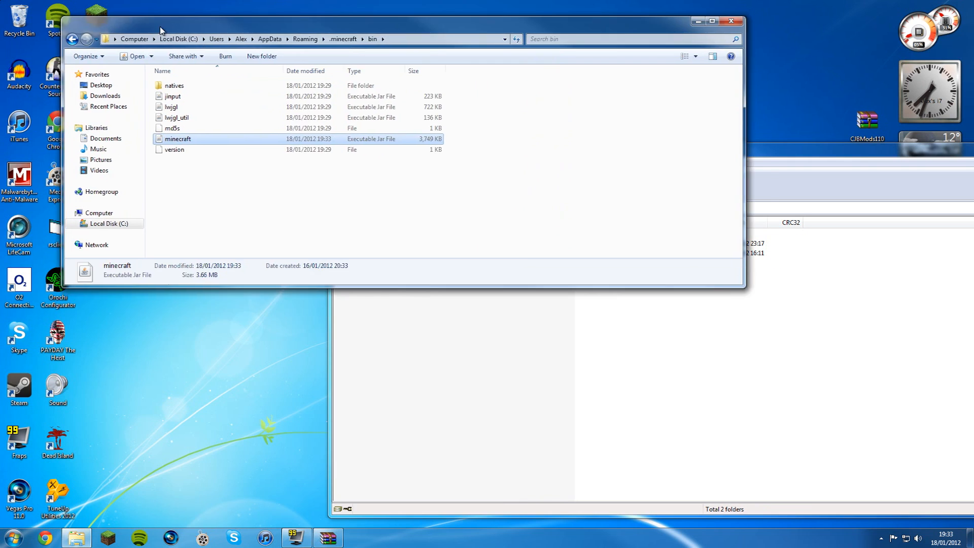
pyautogui.click(342, 39)
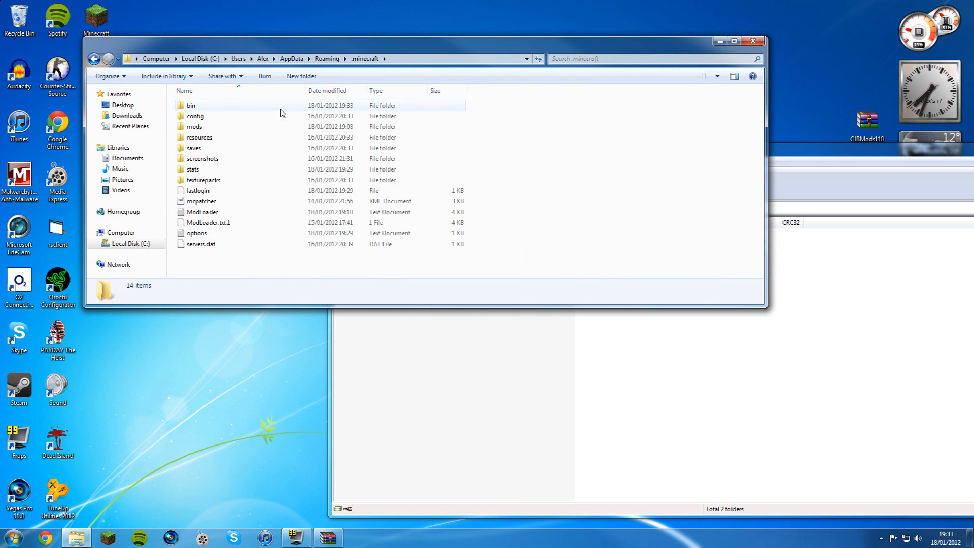
# - Copy mods and resources into .minecraft, merging mods, resources and cjb folders
pyautogui.click(192, 105)
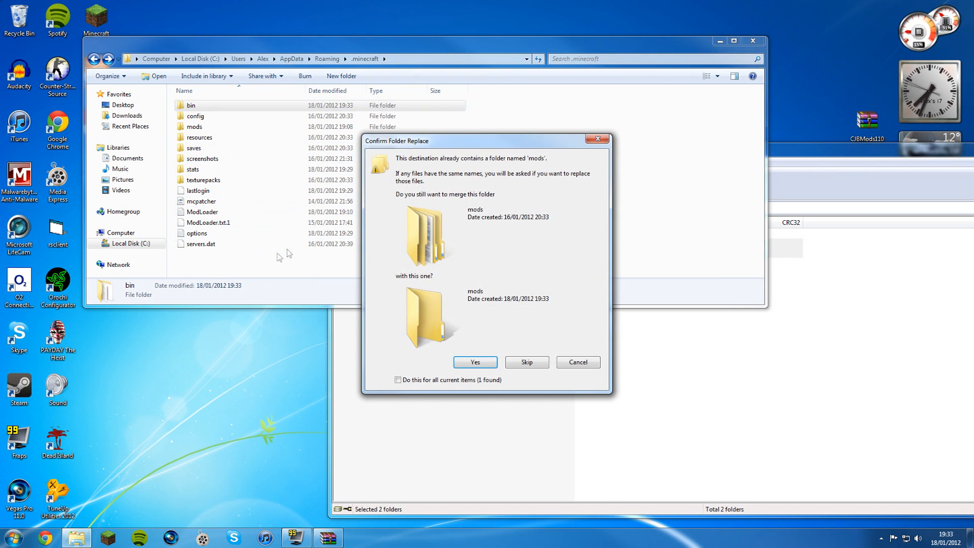
pyautogui.click(475, 361)
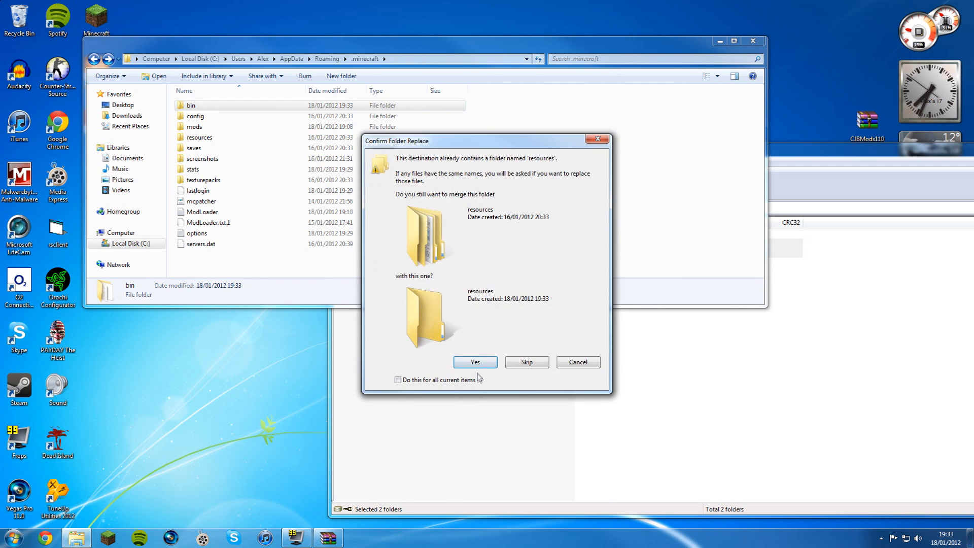
pyautogui.click(474, 362)
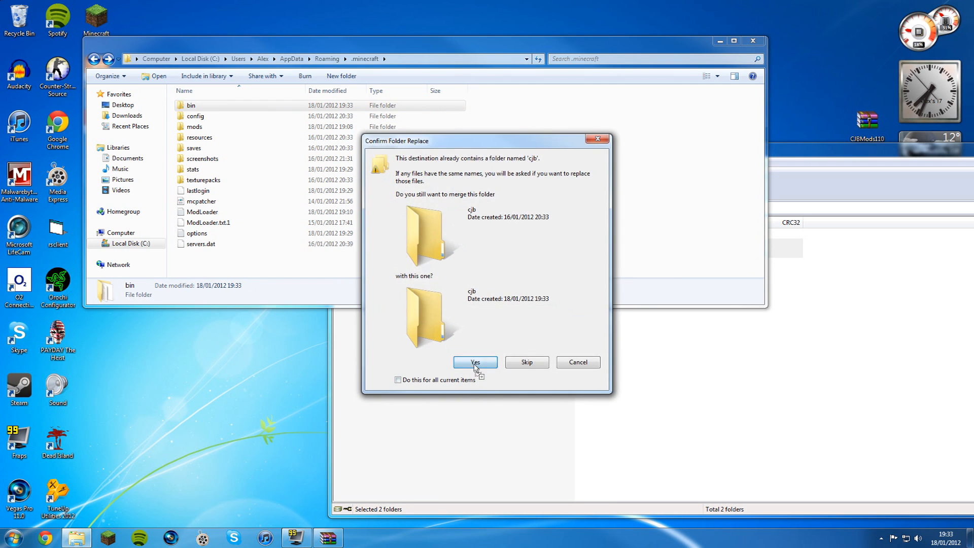
pyautogui.click(475, 362)
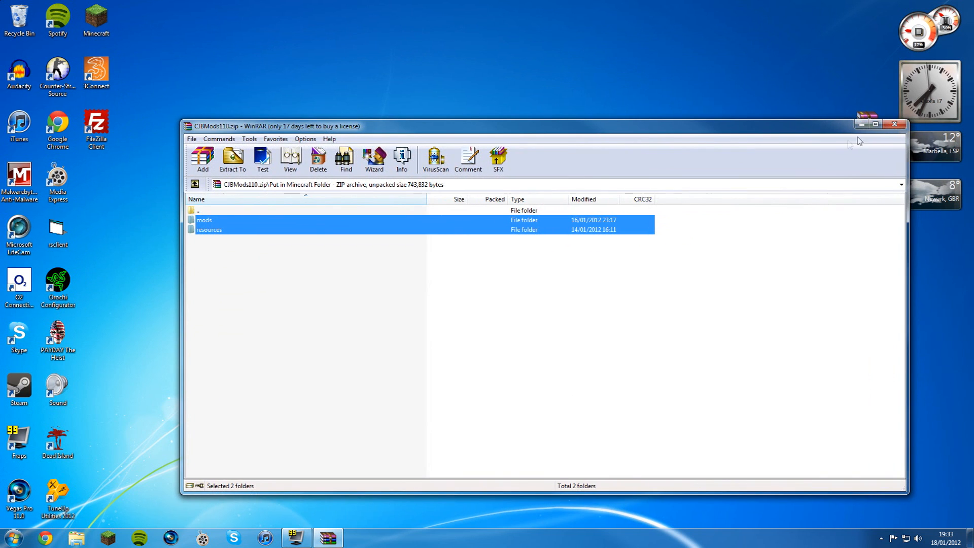
pyautogui.click(894, 123)
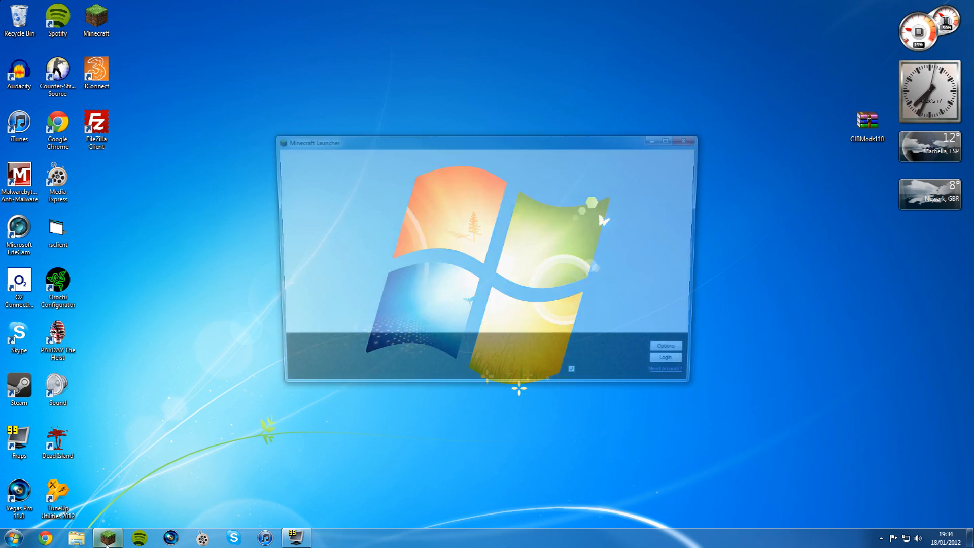
# - Log in from the Minecraft Launcher to start the game
pyautogui.click(665, 356)
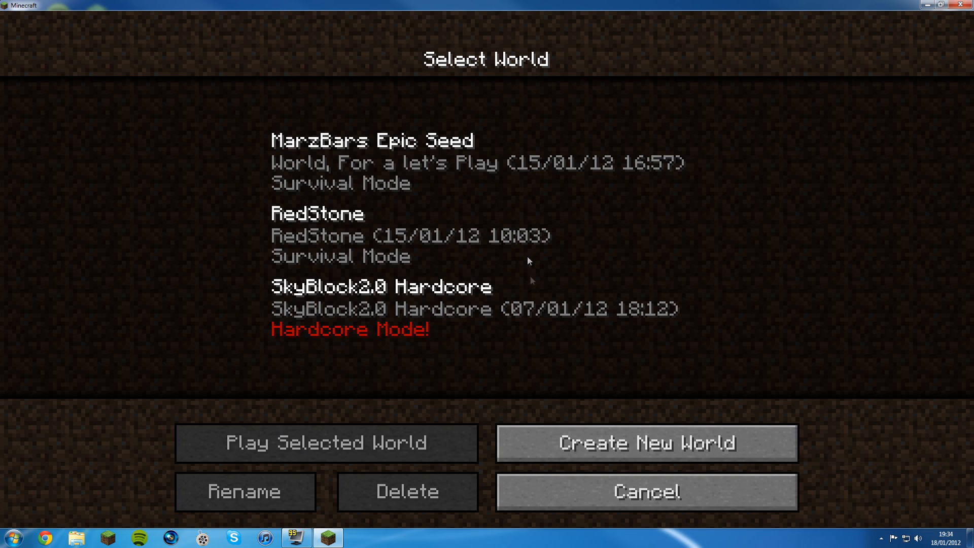
# - Enter a saved world and close the CJB Mods v5.2.4 menu
pyautogui.click(326, 443)
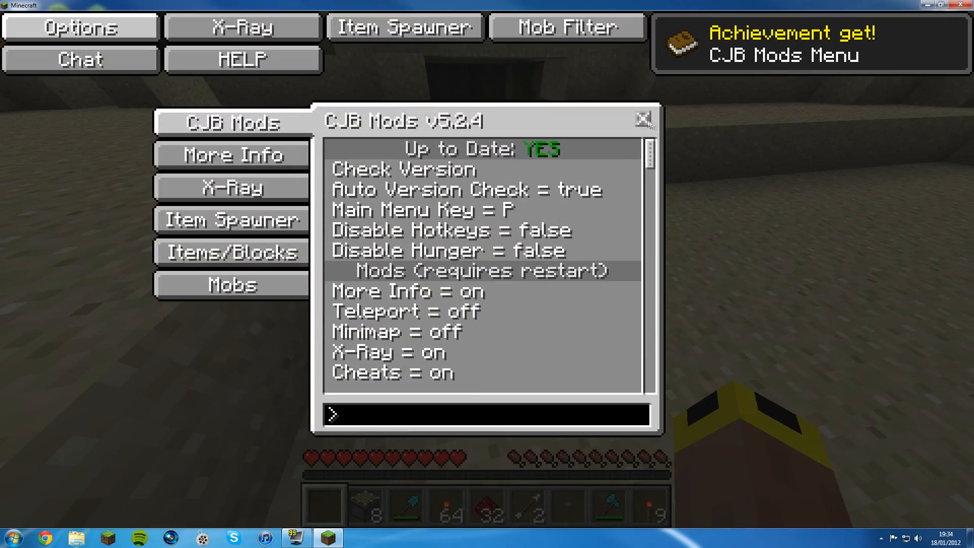
pyautogui.click(640, 118)
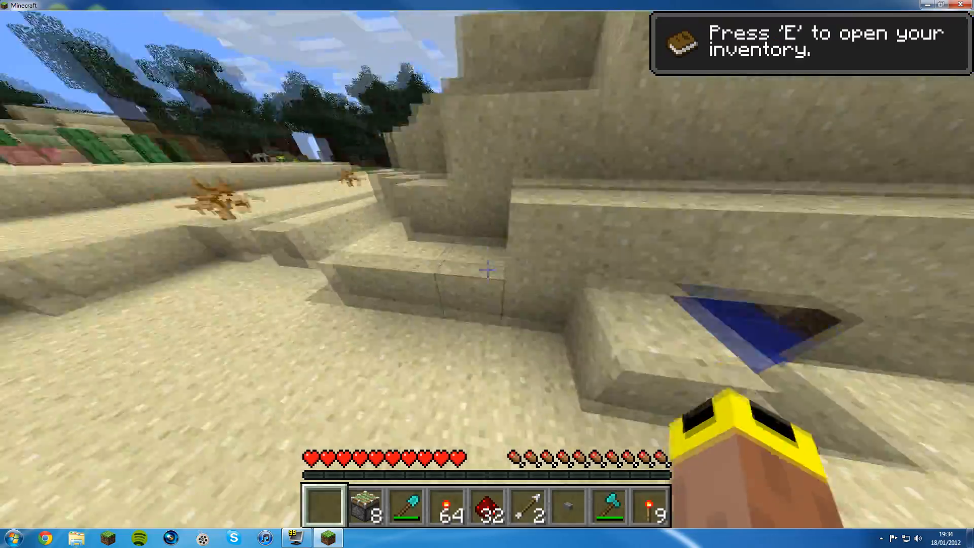